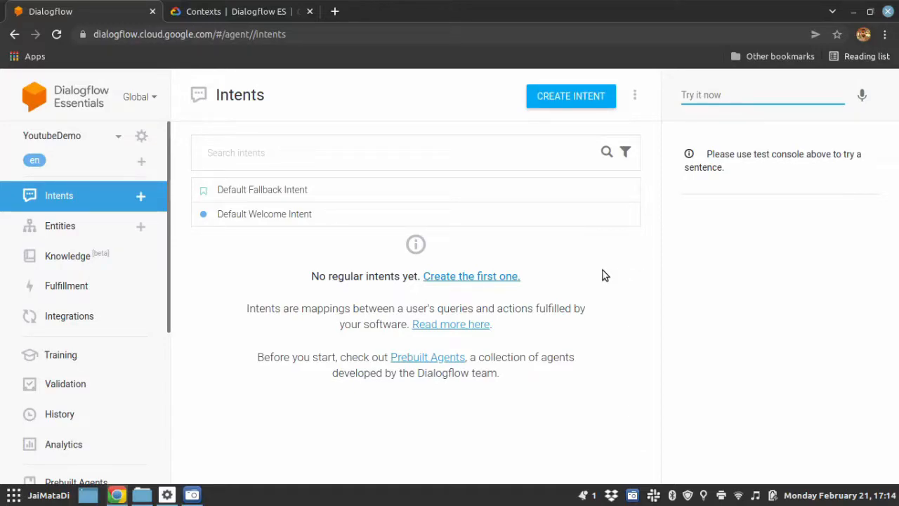
- Focus the test console input to prepare a test sentence for the agent
click(762, 95)
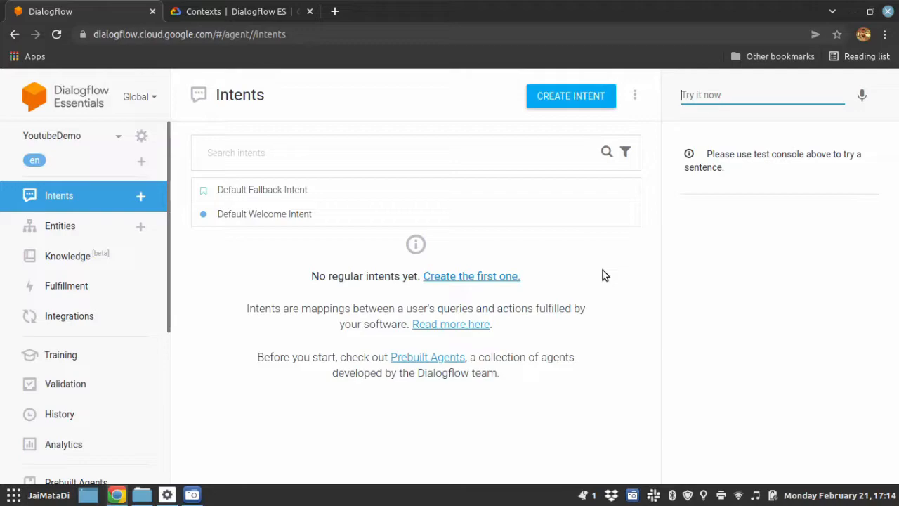
click(762, 94)
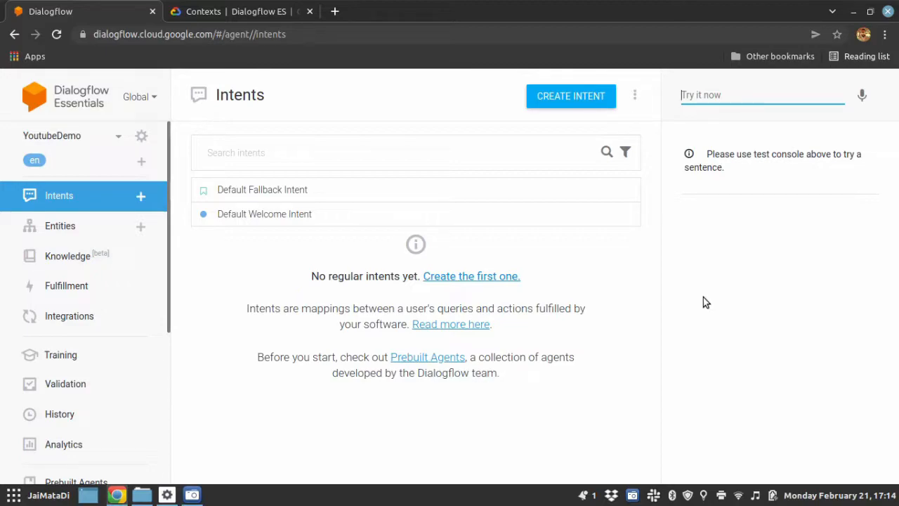
click(762, 95)
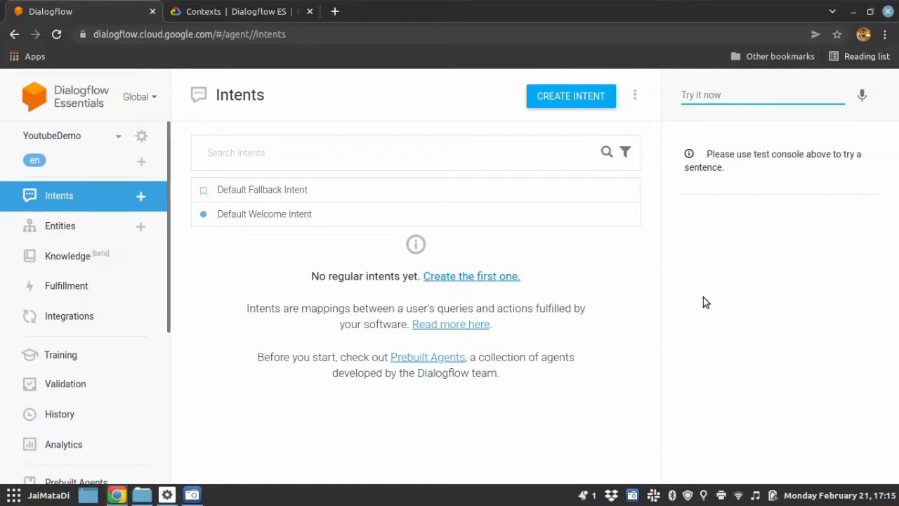
click(762, 95)
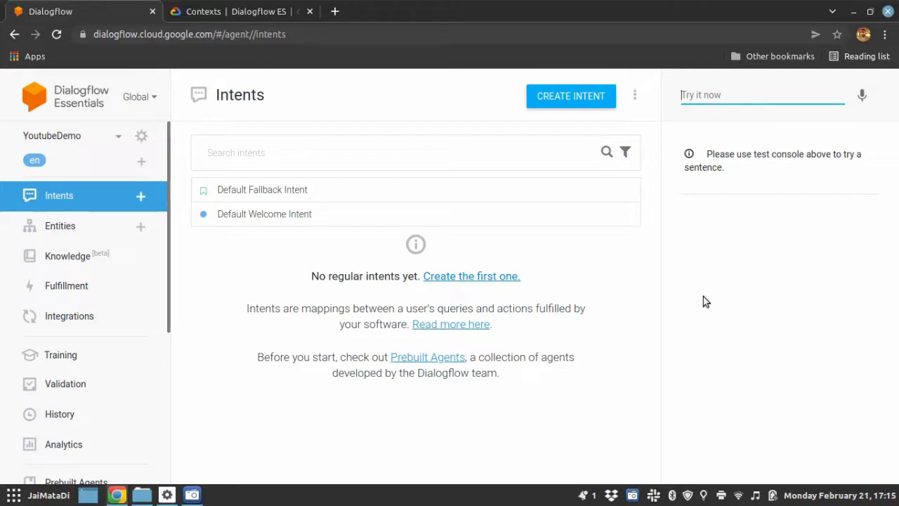
- Go from the Contexts docs page to its 'Next: Input and output contexts' guide
click(239, 12)
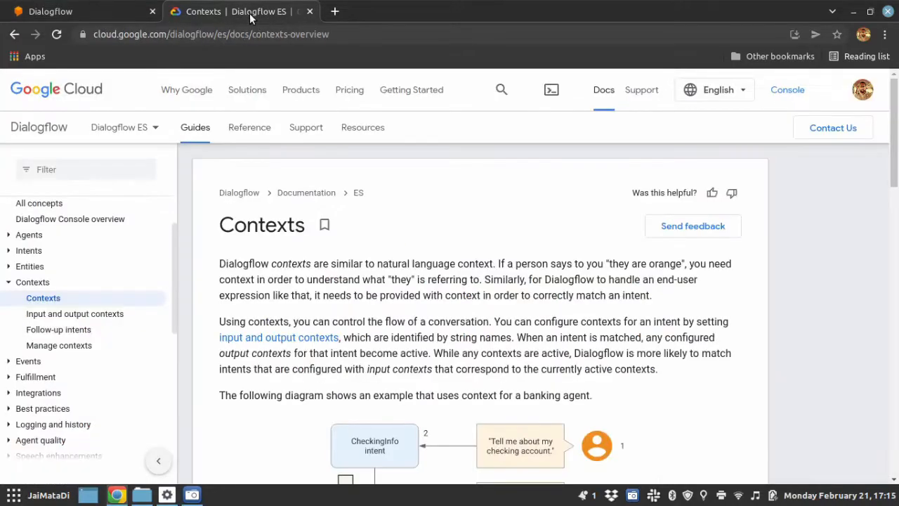
mouse_move(492, 199)
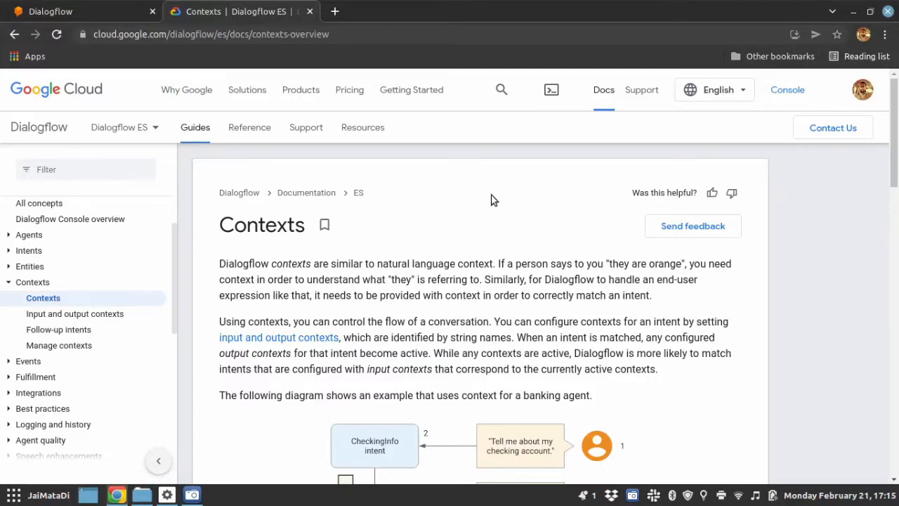
mouse_move(79, 204)
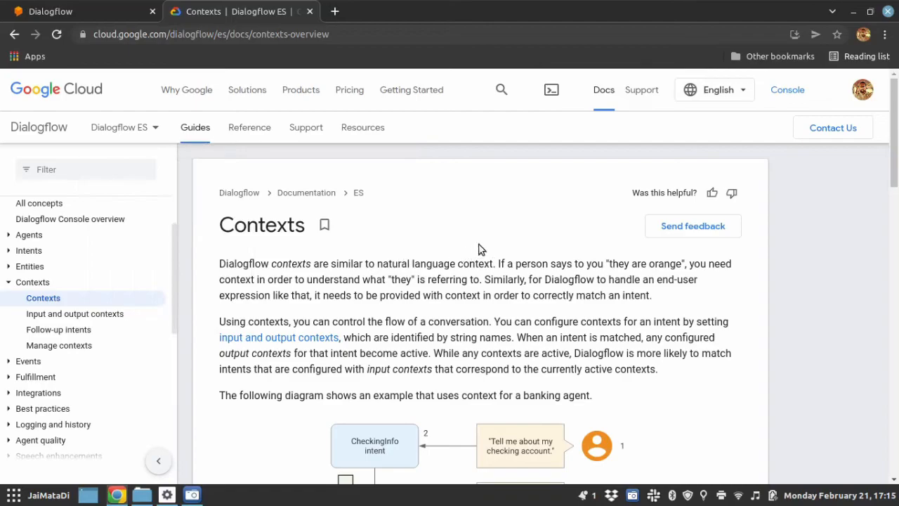
scroll(down, 3)
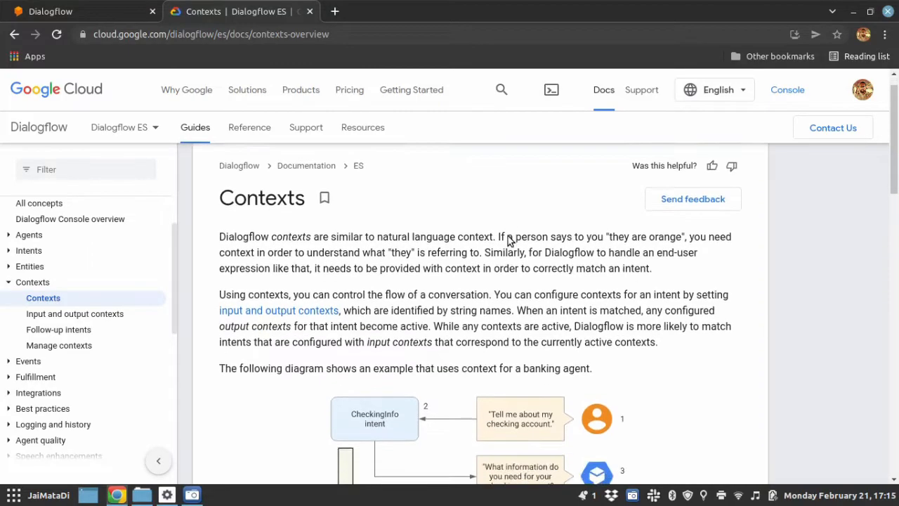
scroll(down, 3)
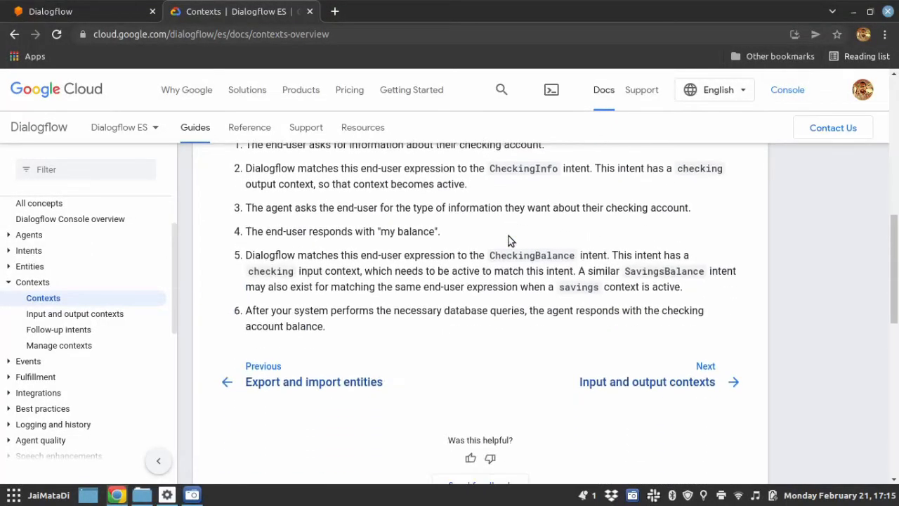
scroll(down, 3)
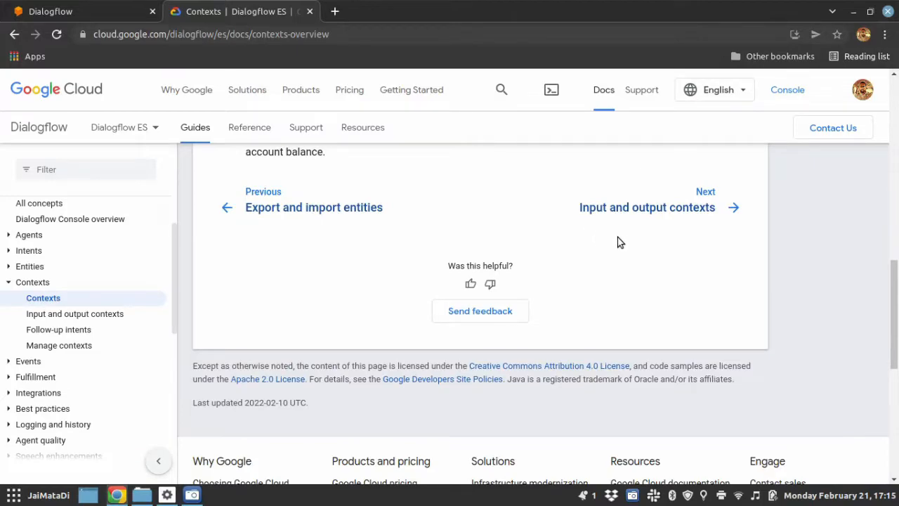
click(647, 208)
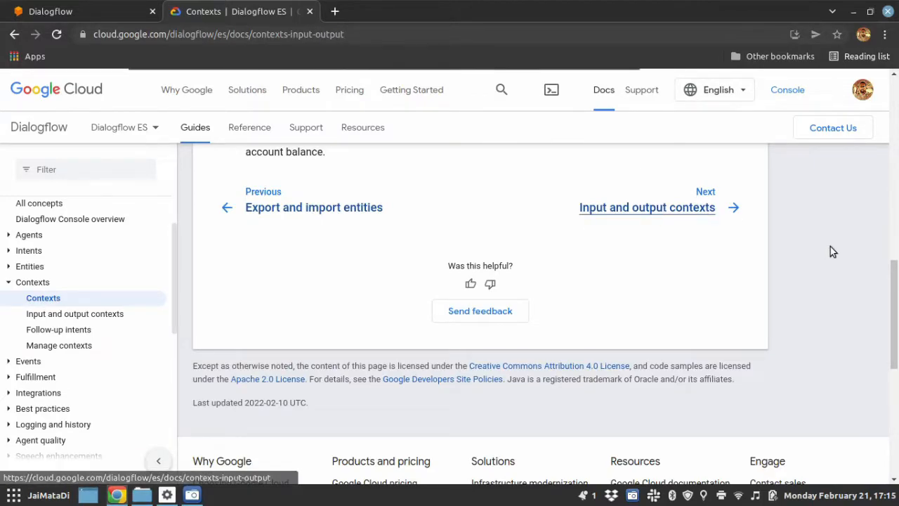
click(647, 207)
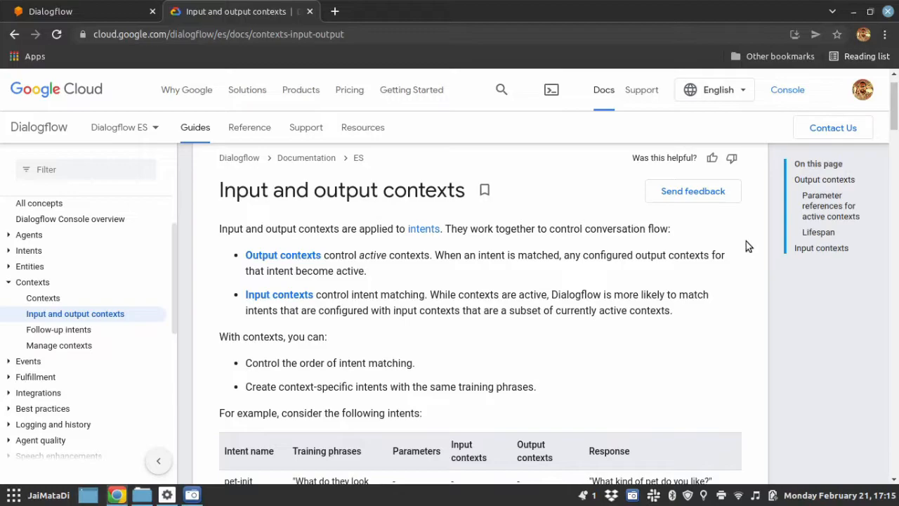
mouse_move(394, 326)
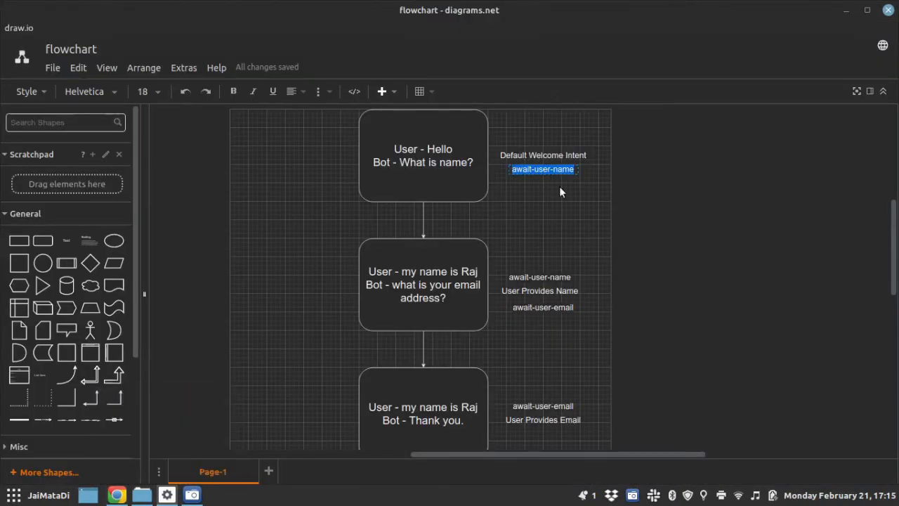
- Review the flowchart's greeting, name and email boxes and their await-user-name context labels
click(601, 205)
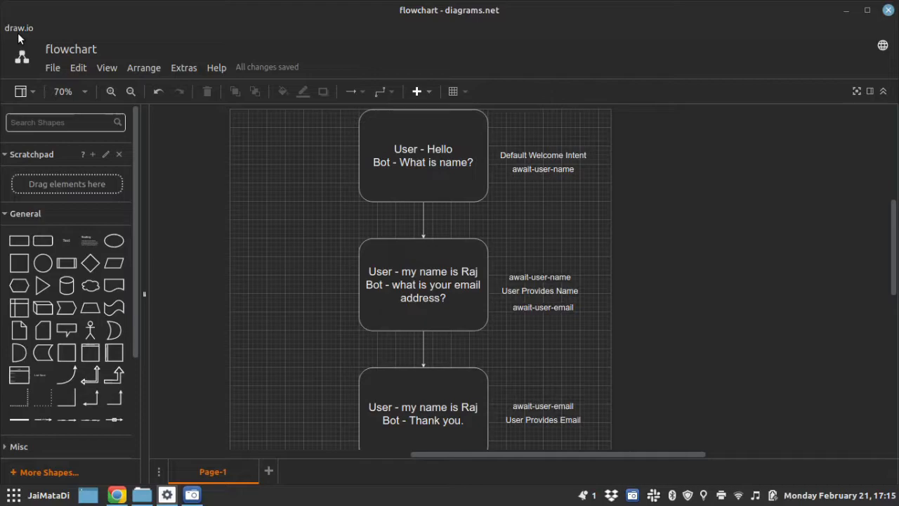
mouse_move(300, 236)
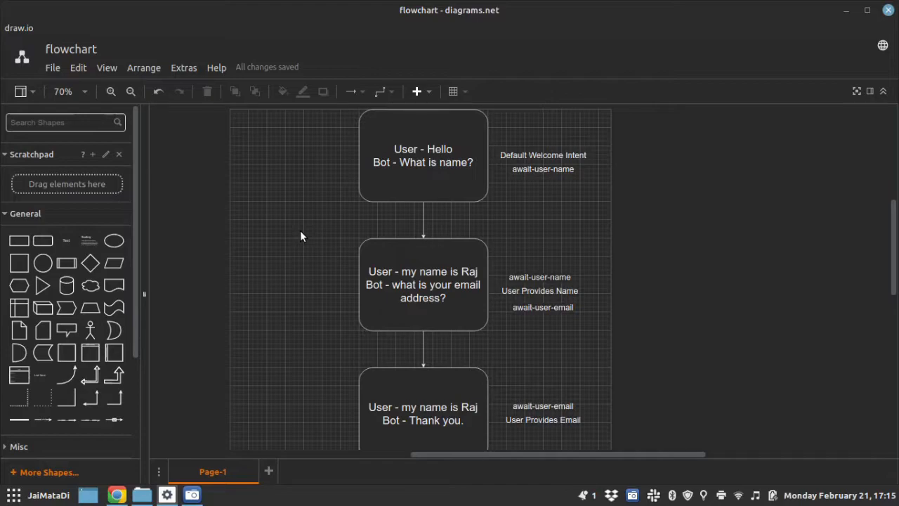
mouse_move(319, 213)
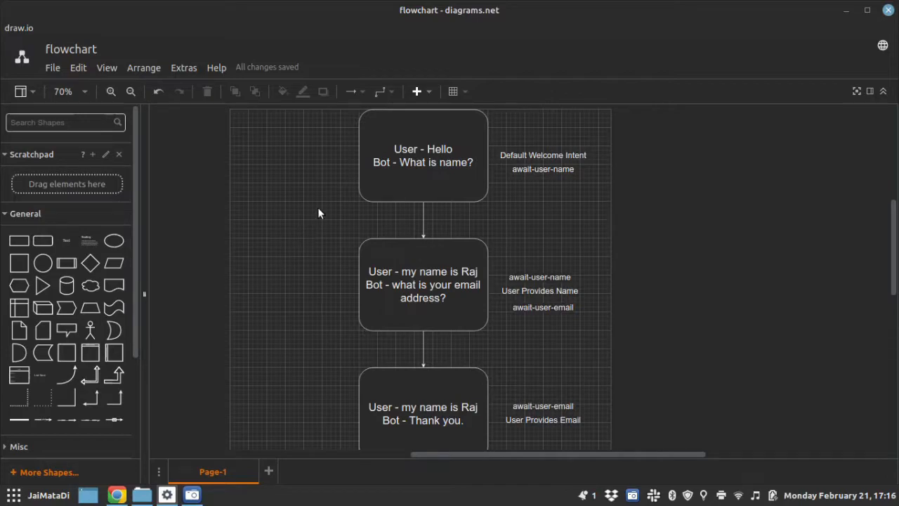
mouse_move(535, 349)
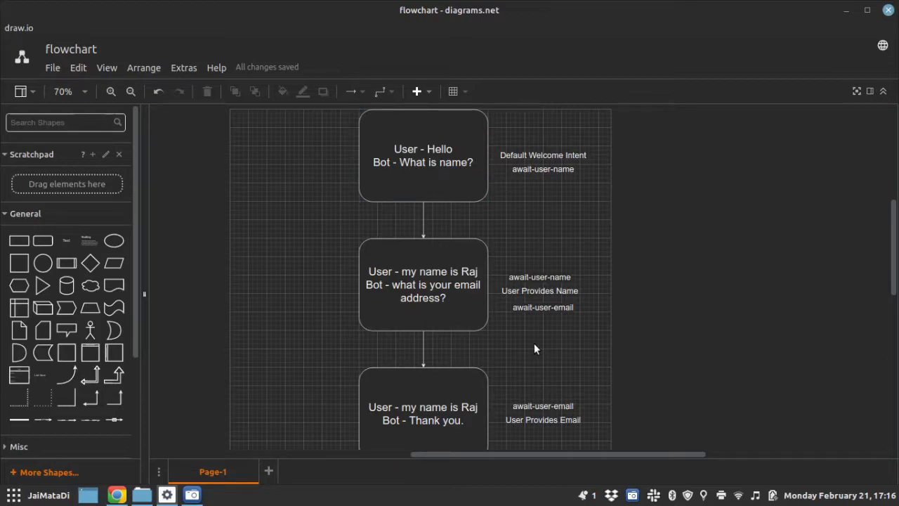
mouse_move(673, 242)
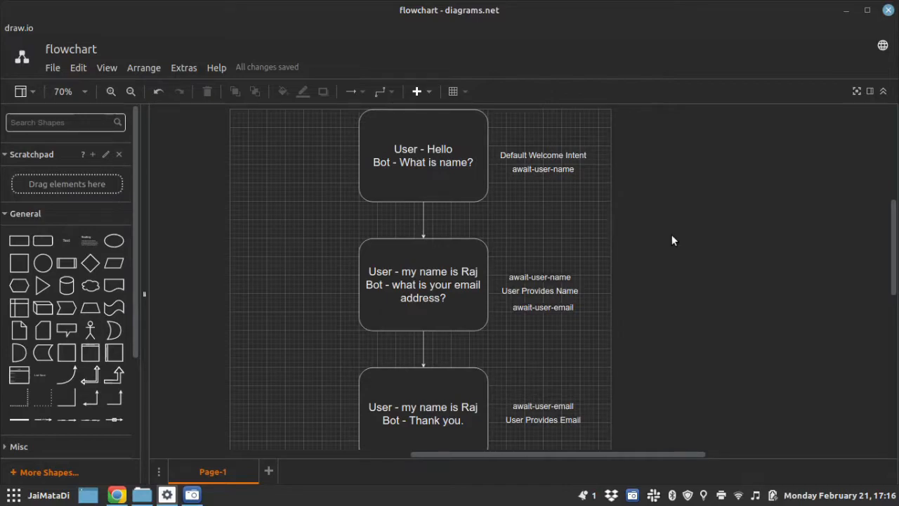
mouse_move(495, 195)
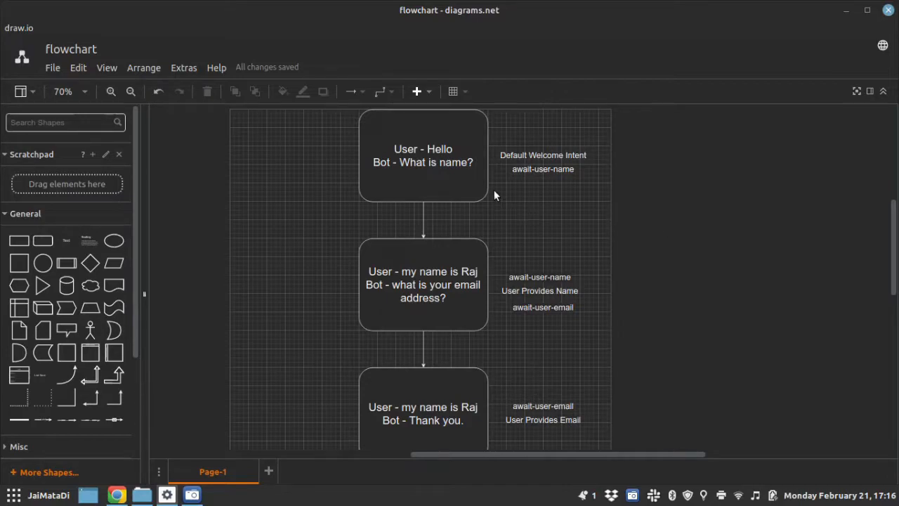
click(423, 414)
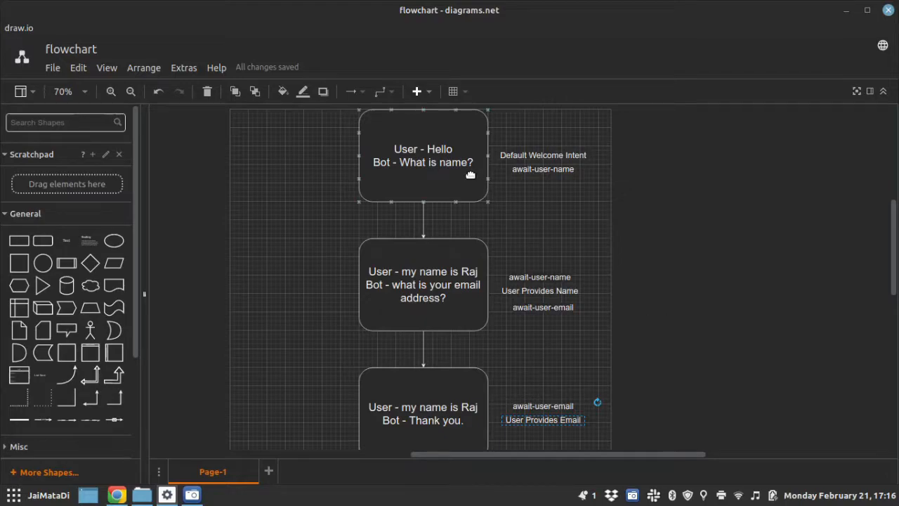
click(423, 155)
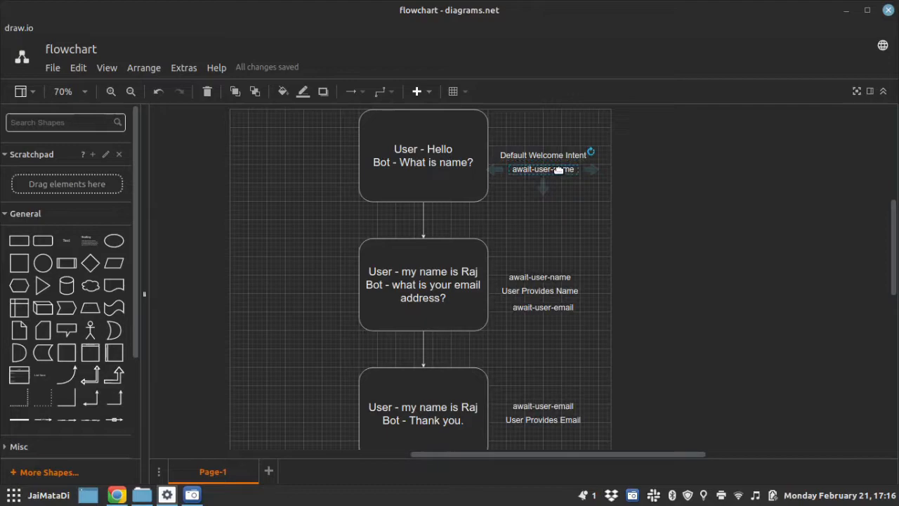
click(423, 156)
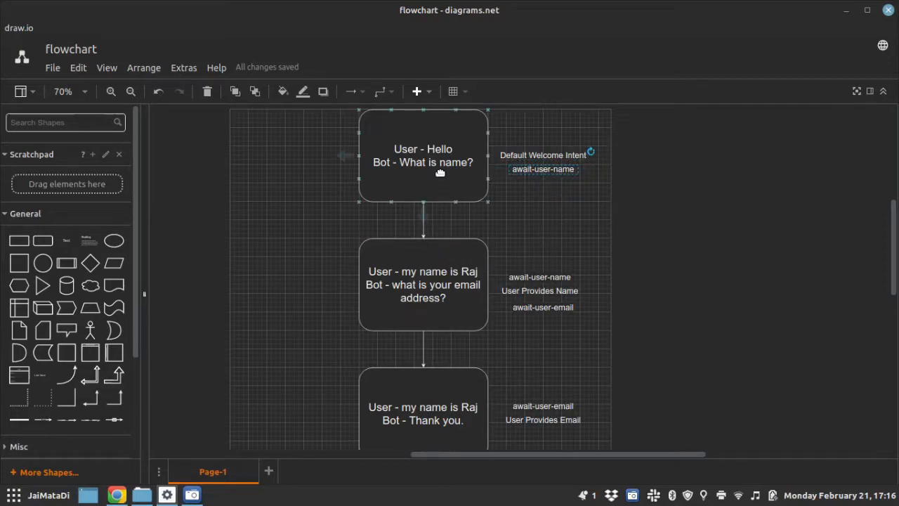
click(624, 170)
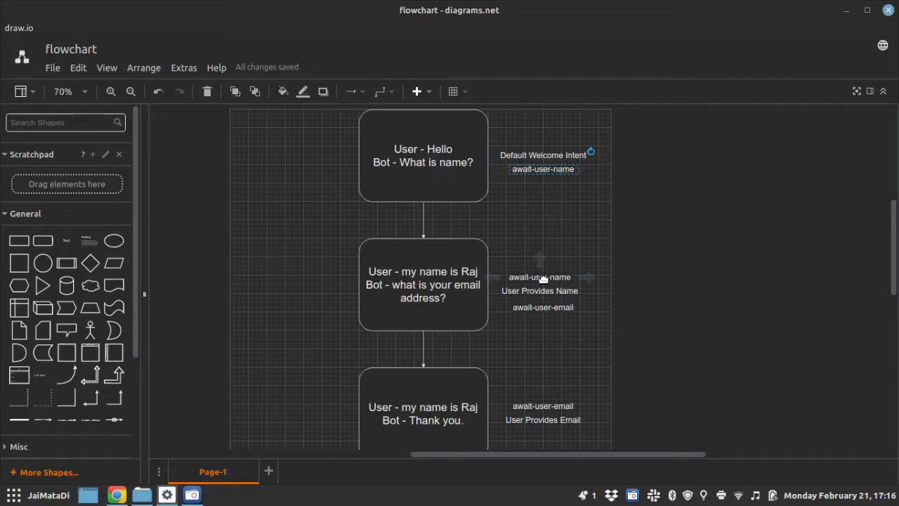
click(539, 277)
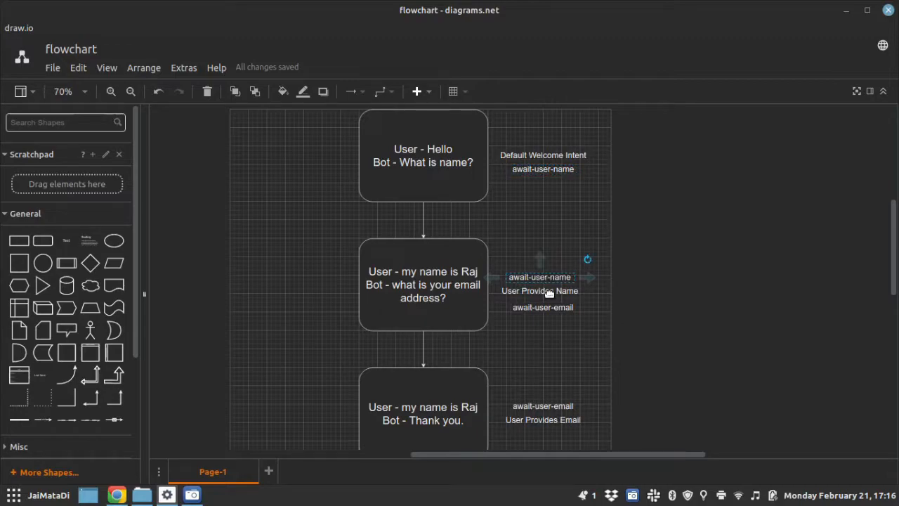
mouse_move(463, 214)
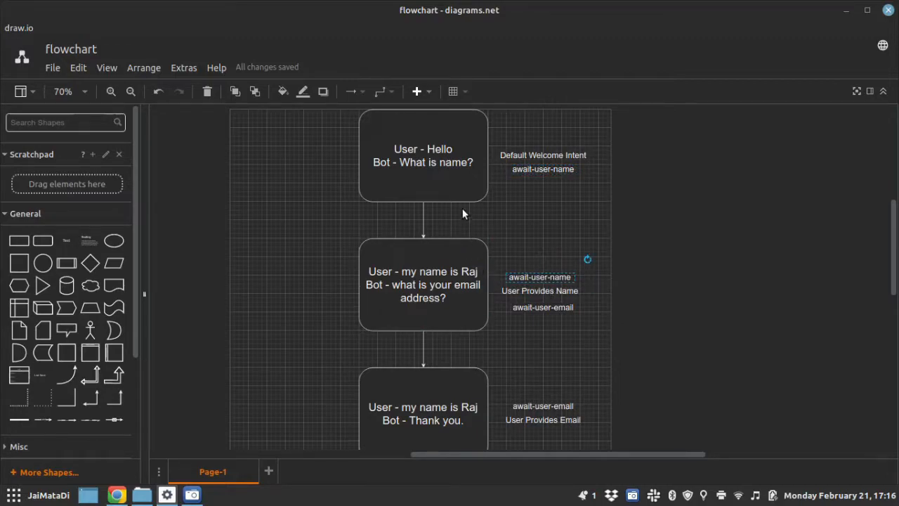
mouse_move(575, 206)
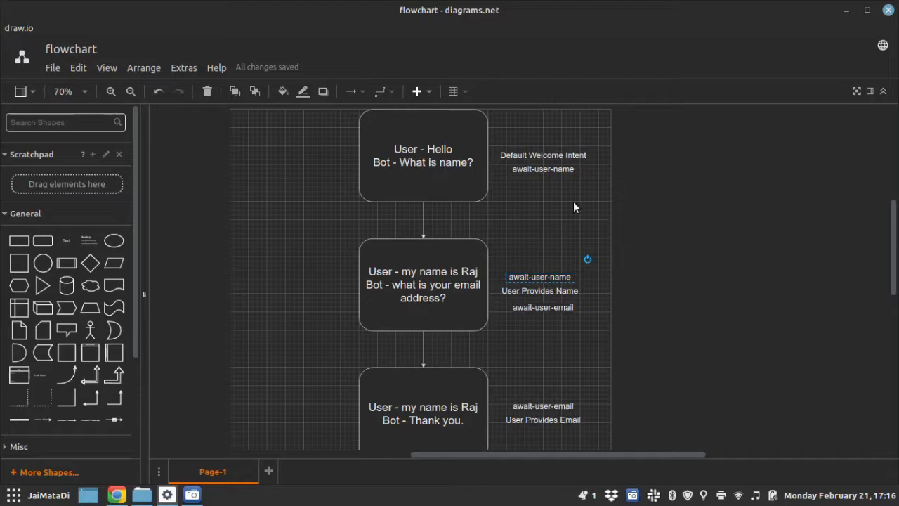
click(423, 284)
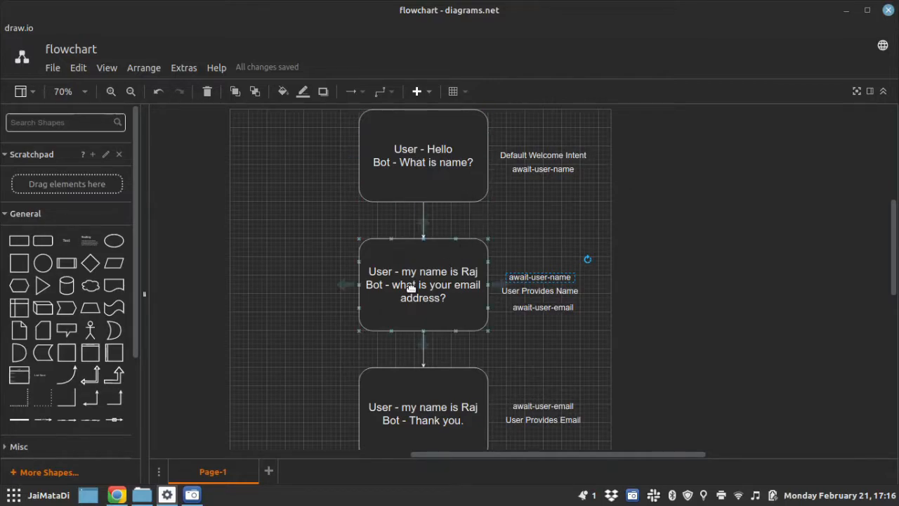
click(422, 285)
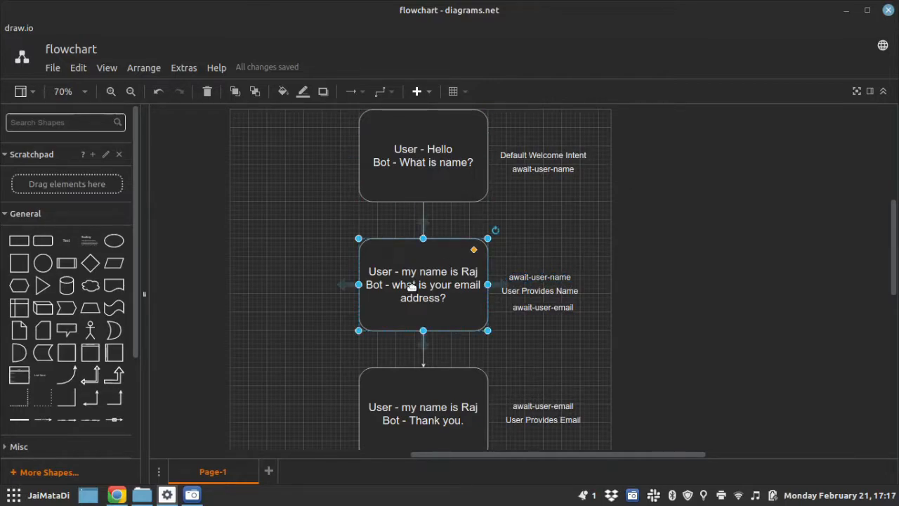
click(423, 155)
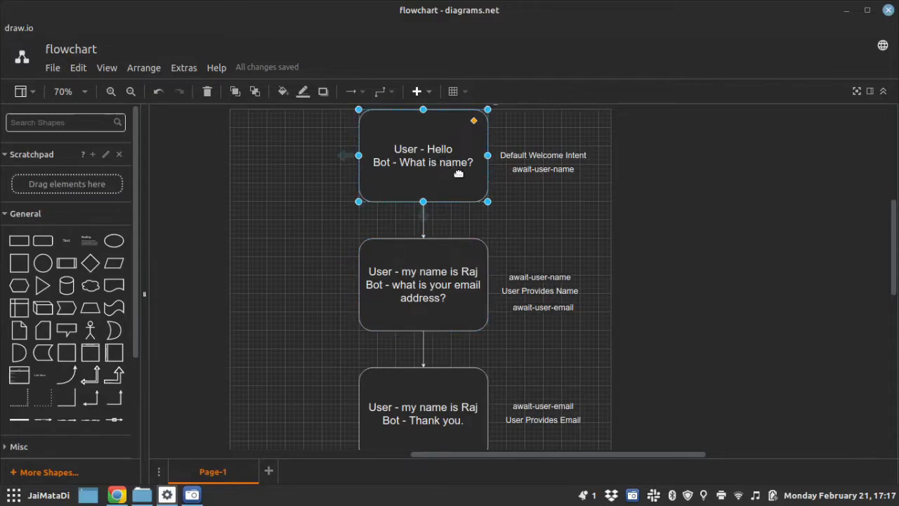
click(422, 284)
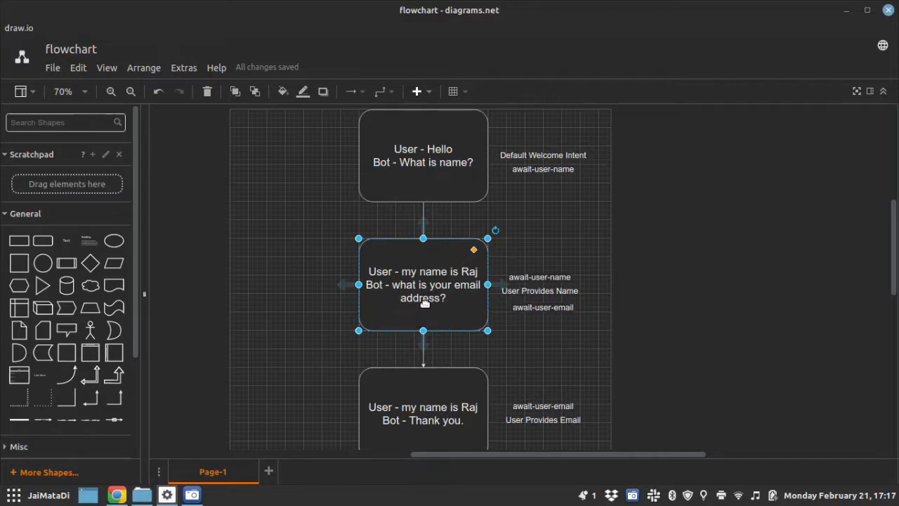
mouse_move(446, 295)
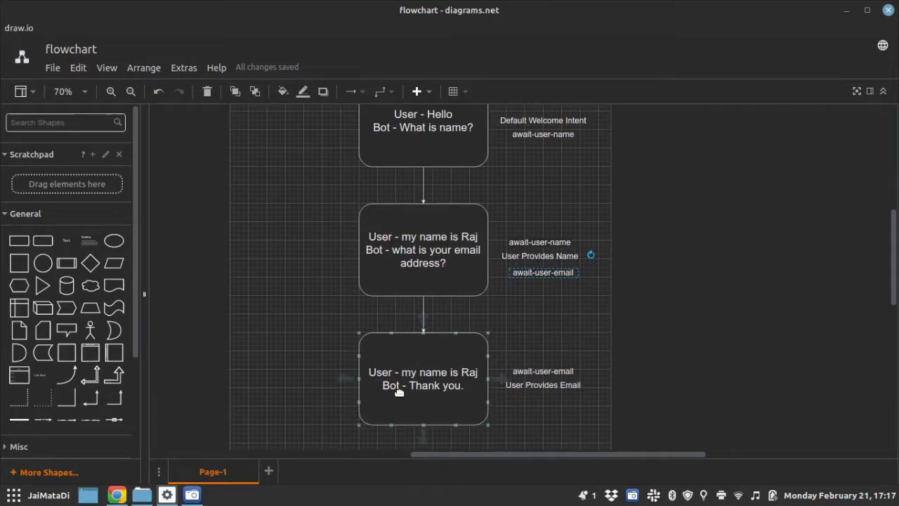
click(422, 385)
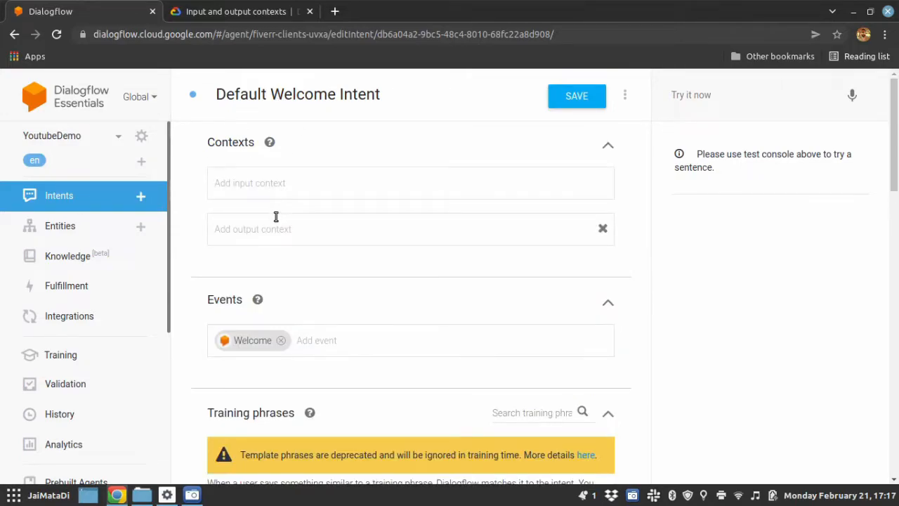
- Add await-user-name as the Default Welcome Intent's output context
text(await-)
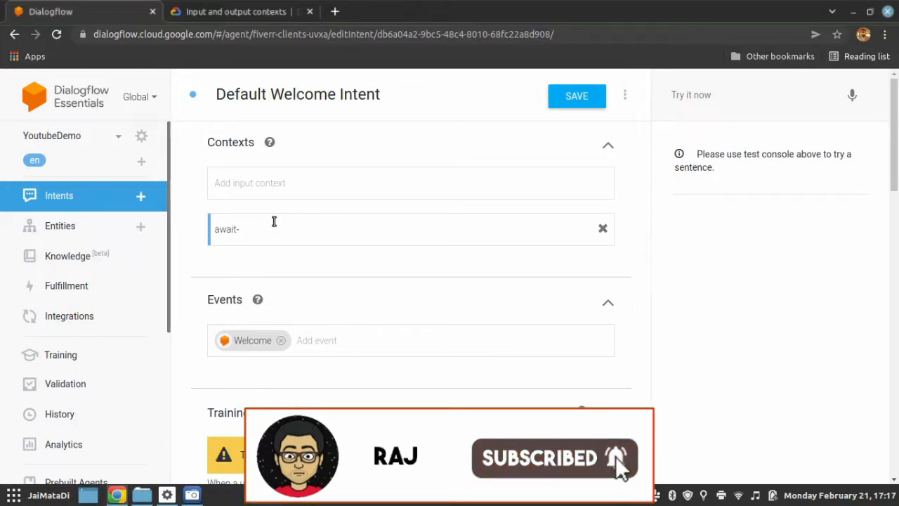
text(user-name)
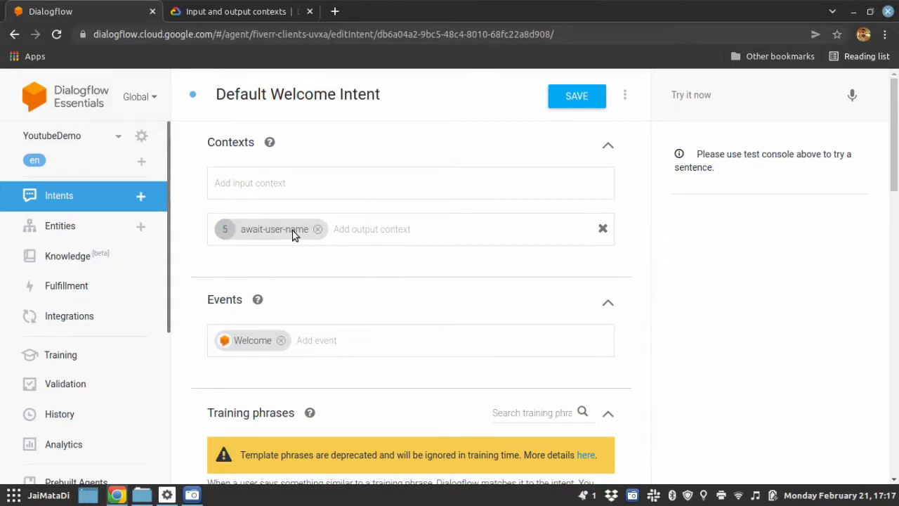
mouse_move(344, 273)
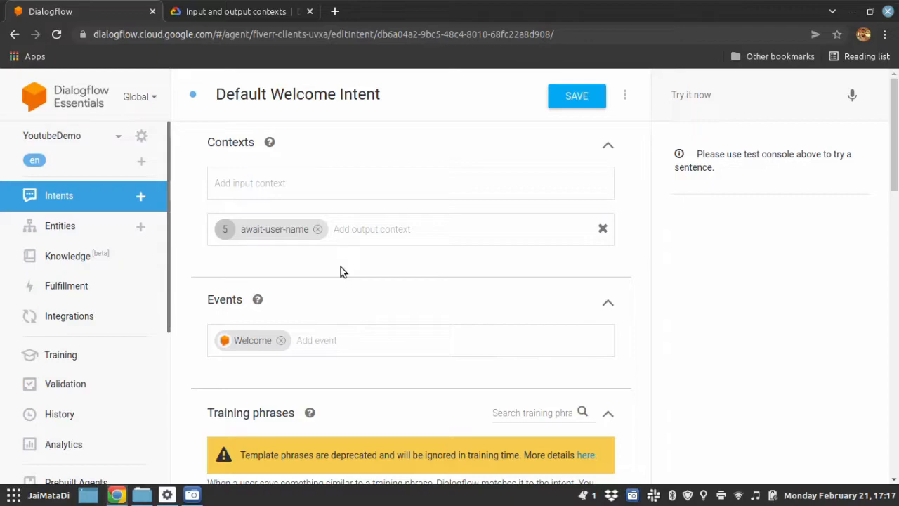
mouse_move(226, 229)
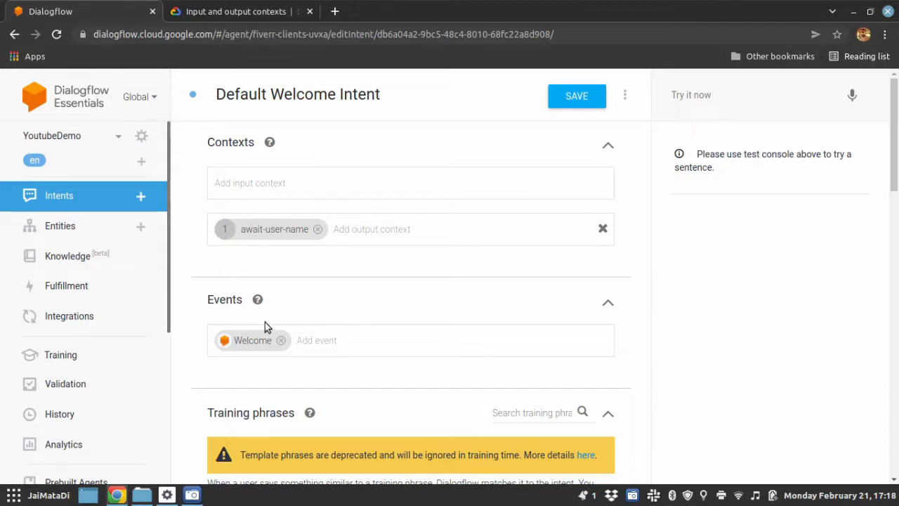
- Add the text response 'What is your name?' to the welcome intent and save
scroll(down, 3)
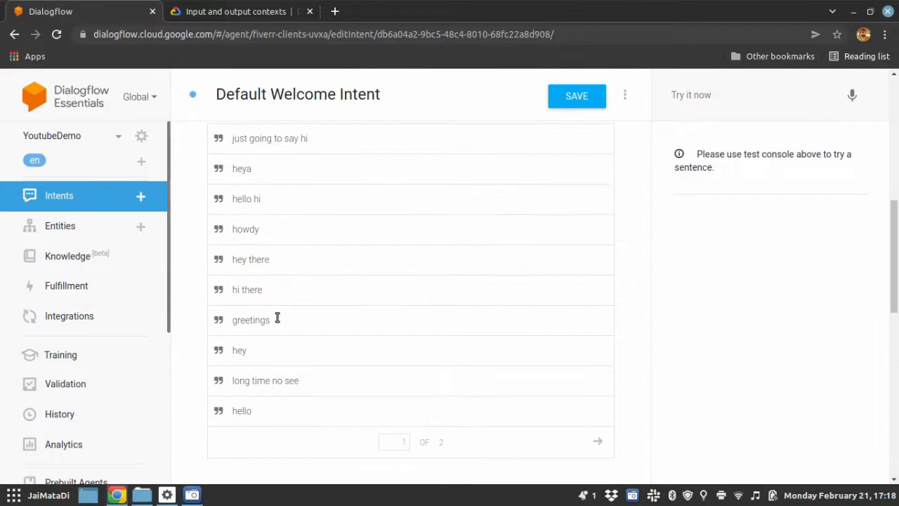
scroll(down, 3)
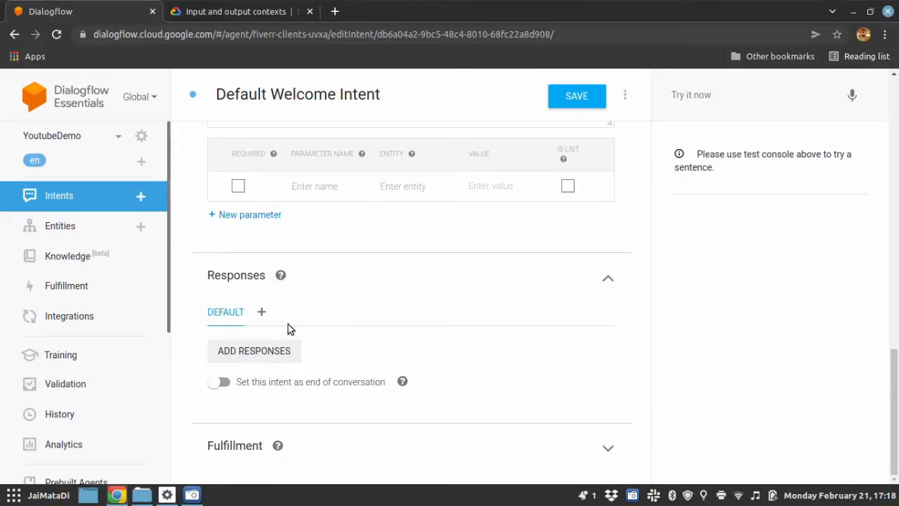
click(253, 351)
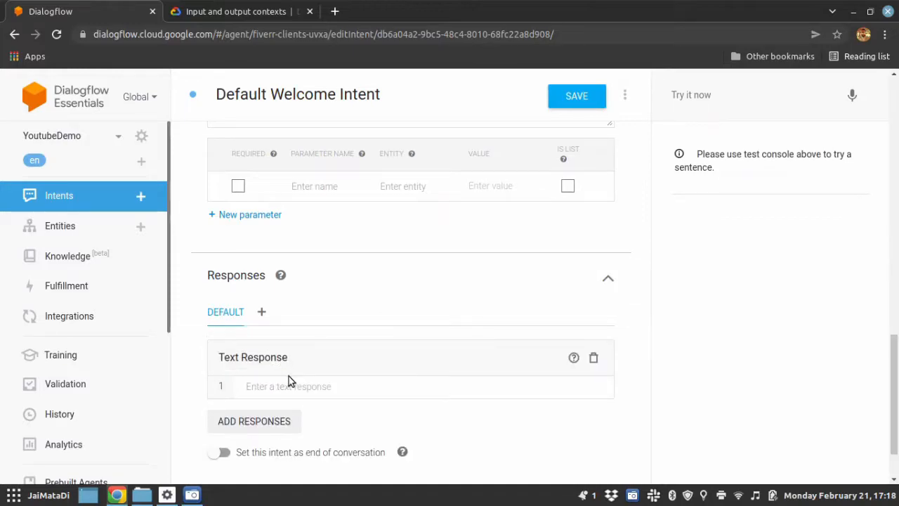
text(What)
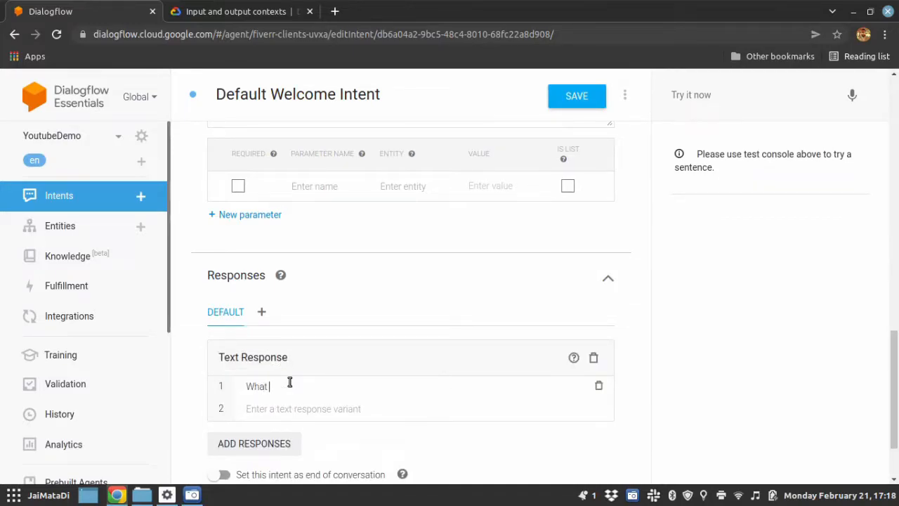
text(is your name)
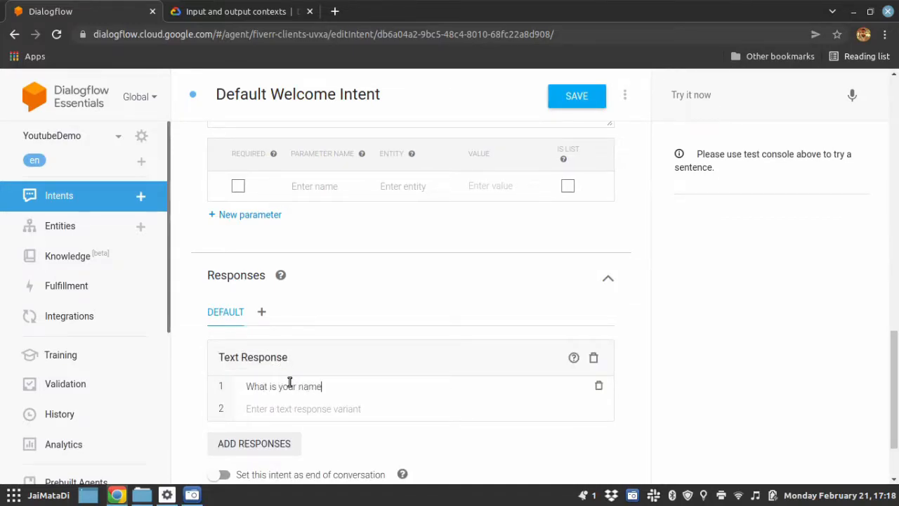
text(>?)
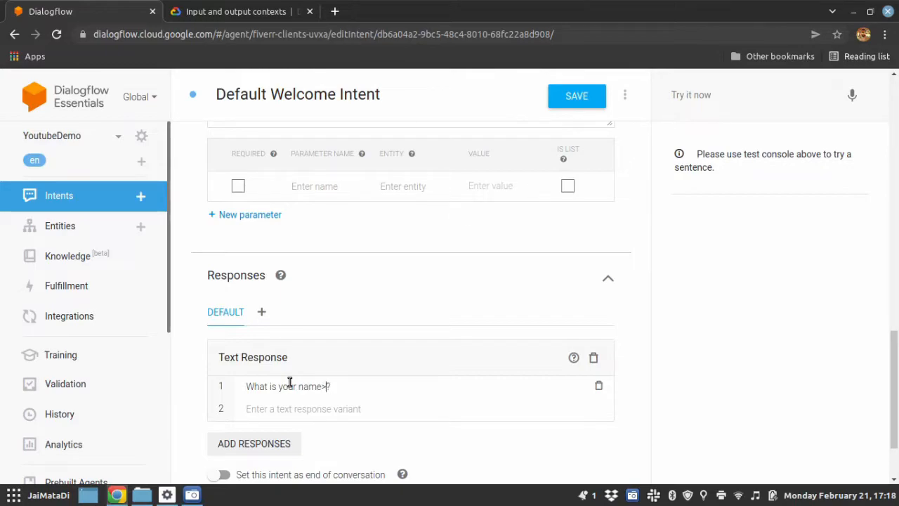
click(576, 96)
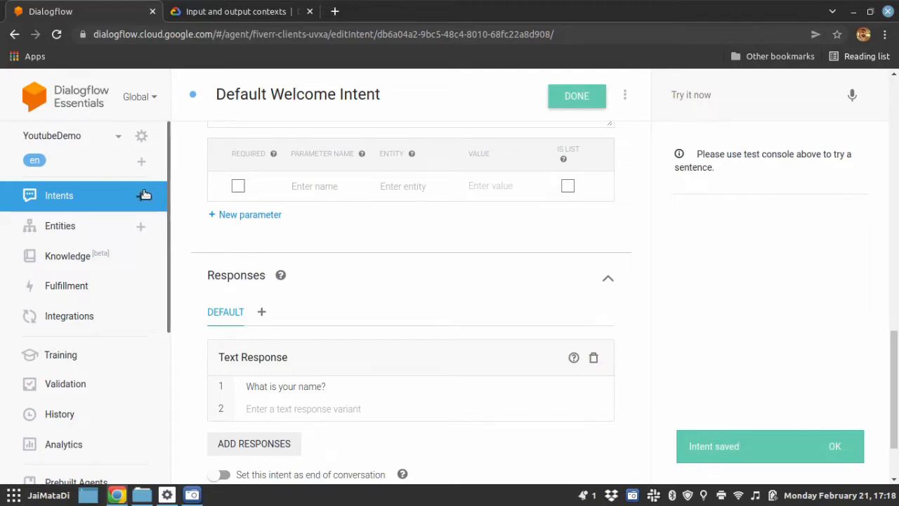
- Start a new intent, checking the draw.io flowchart label for its name
click(141, 195)
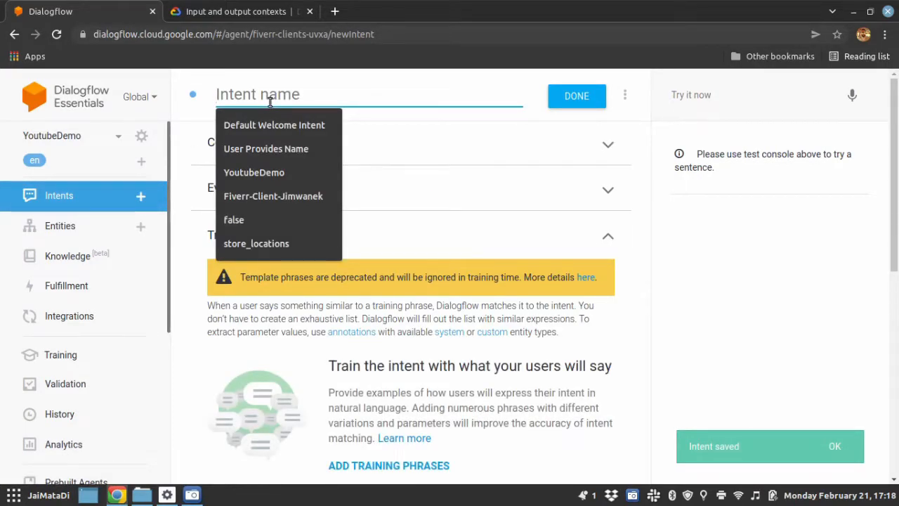
click(167, 495)
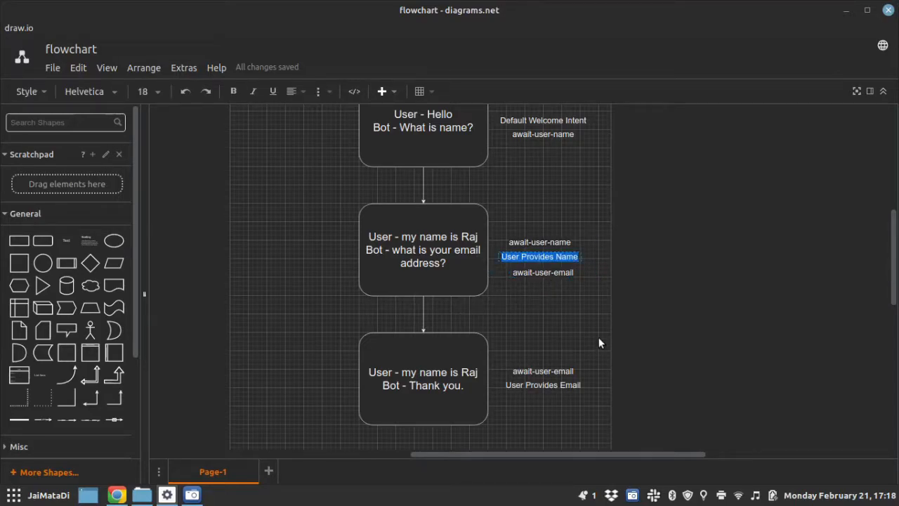
click(423, 147)
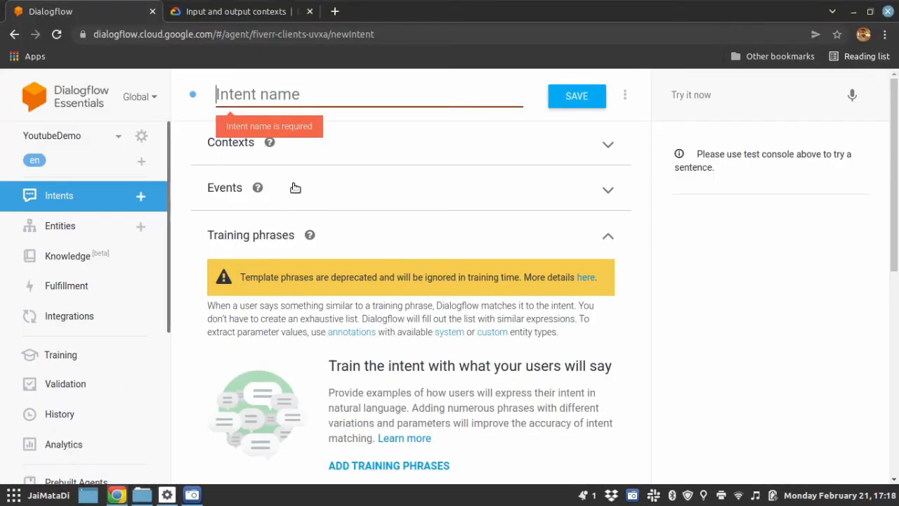
- Name the intent 'User Provides Name' with await-user-name as its input context
text(User Provide)
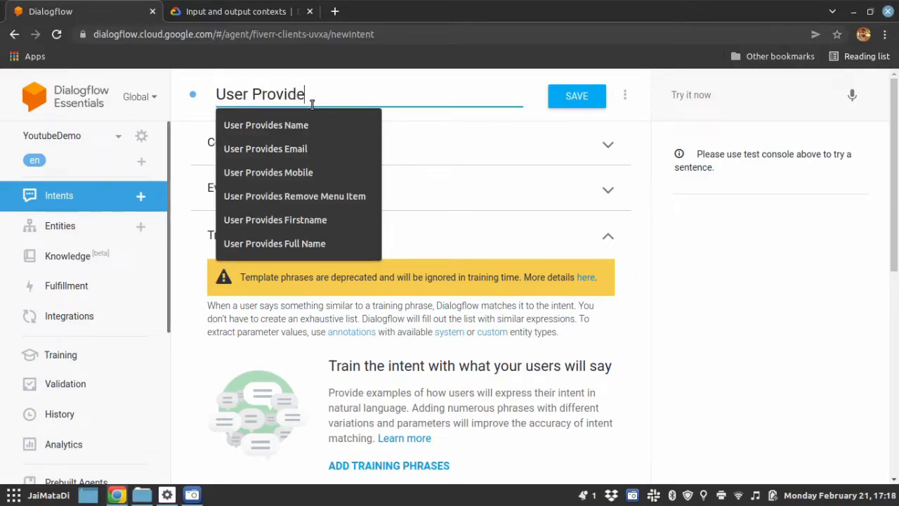
click(266, 124)
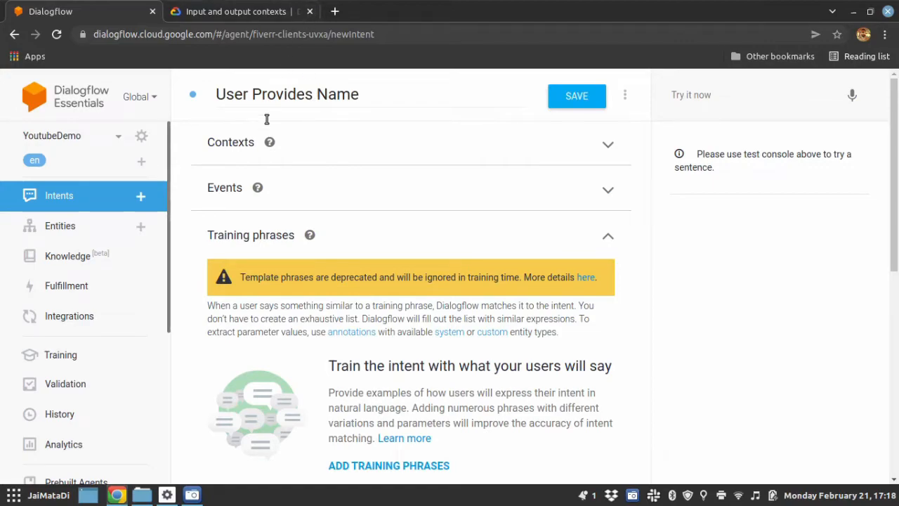
click(231, 141)
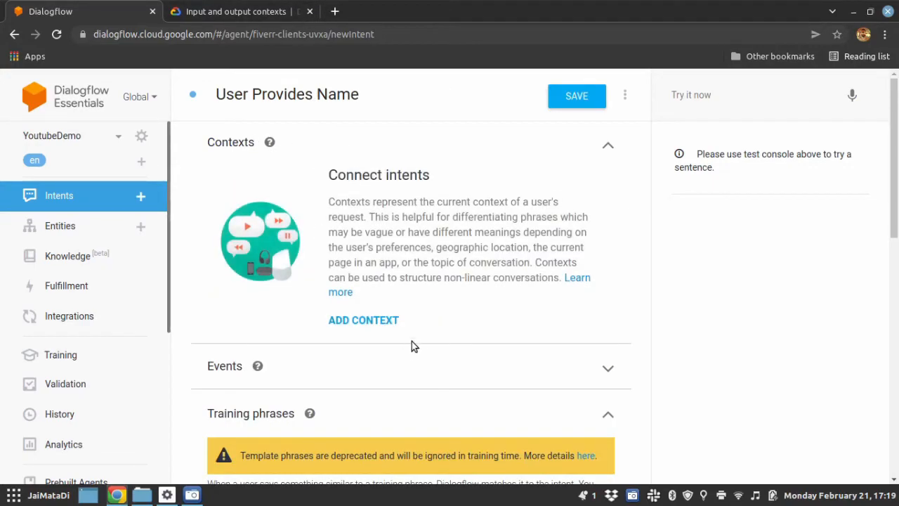
click(364, 320)
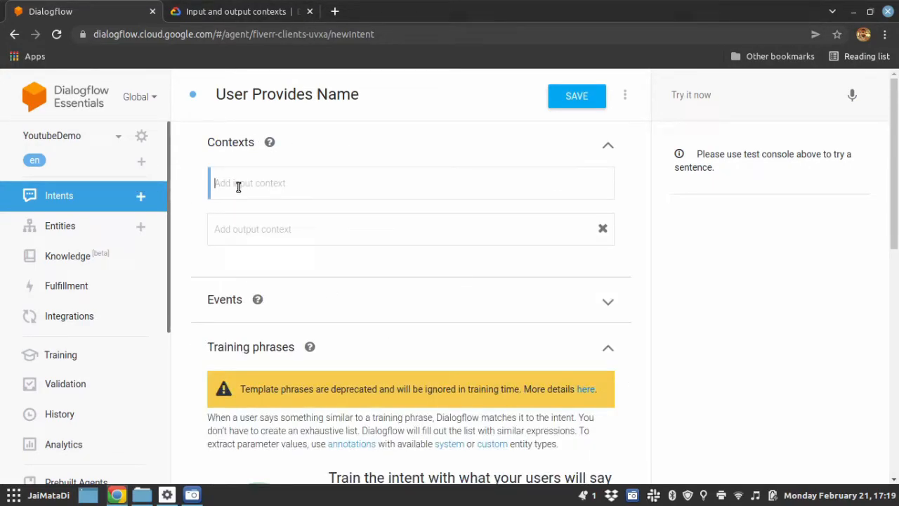
text(await)
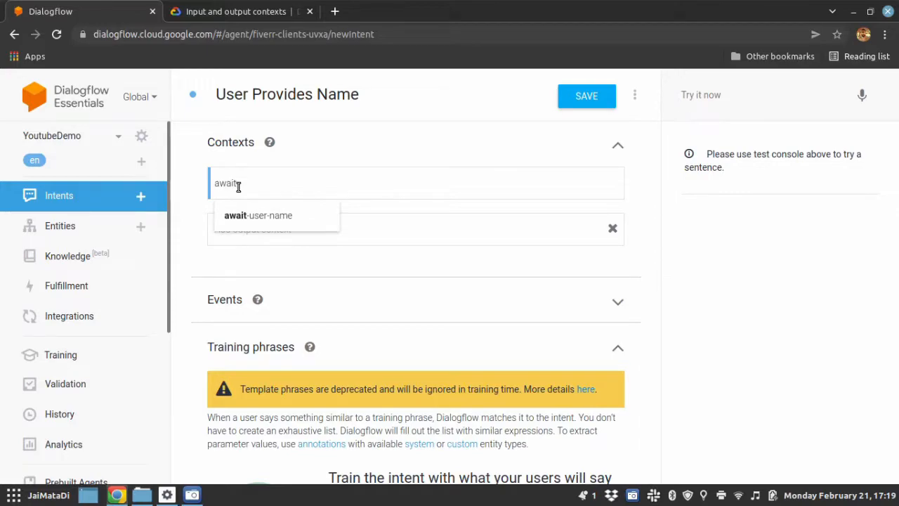
click(258, 215)
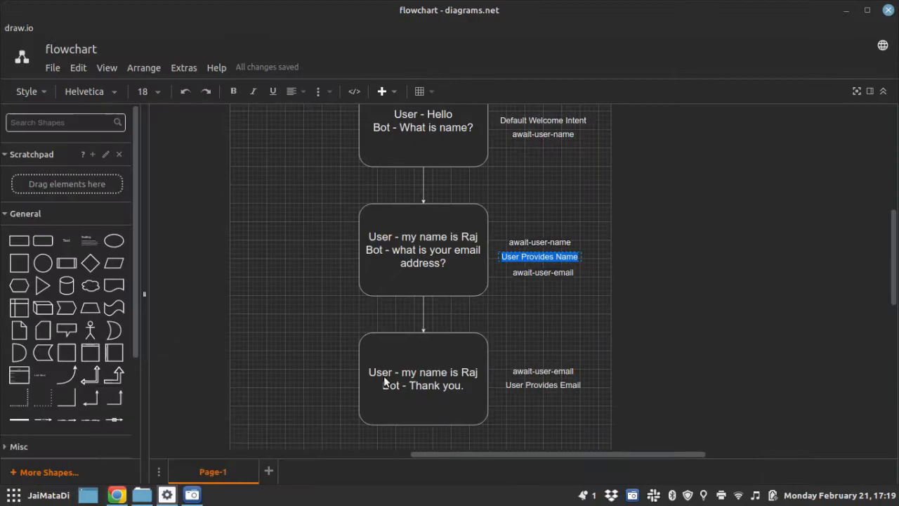
click(539, 242)
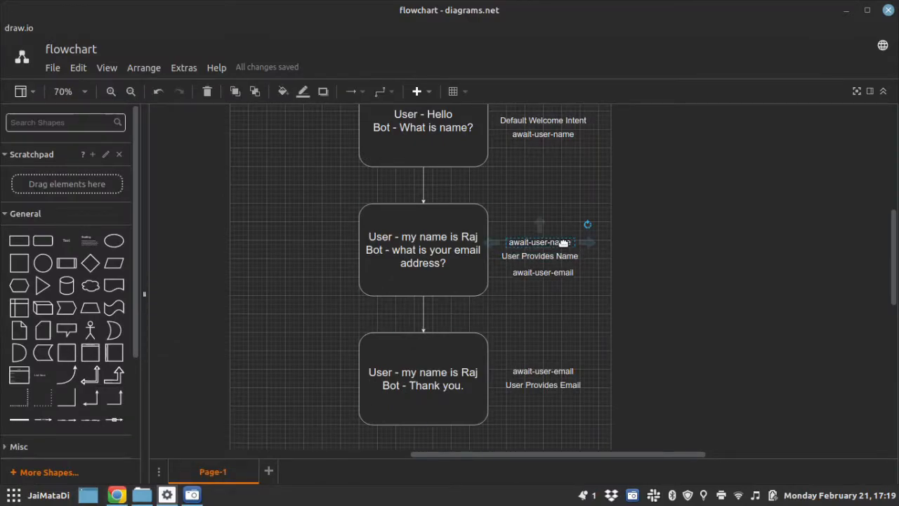
mouse_move(561, 274)
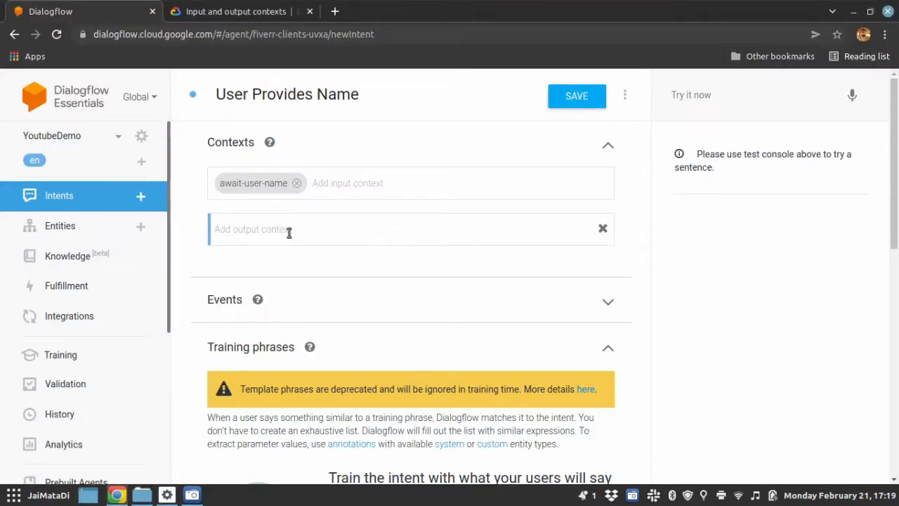
- Enter await-user-email as the intent's output context
text(await-user-email)
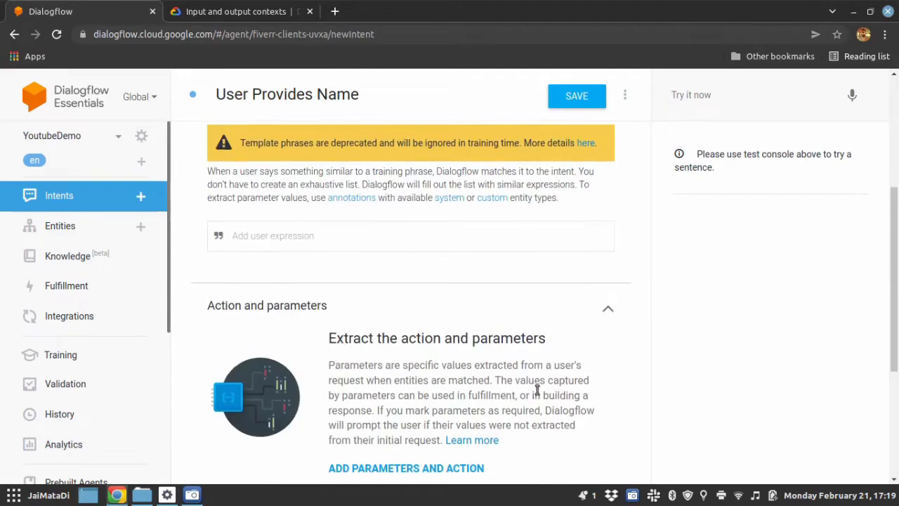
scroll(down, 3)
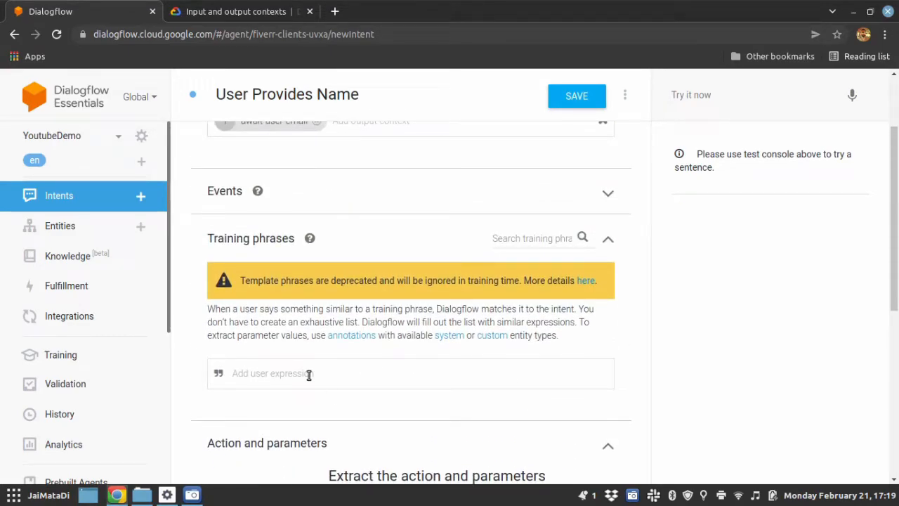
text(i am raj)
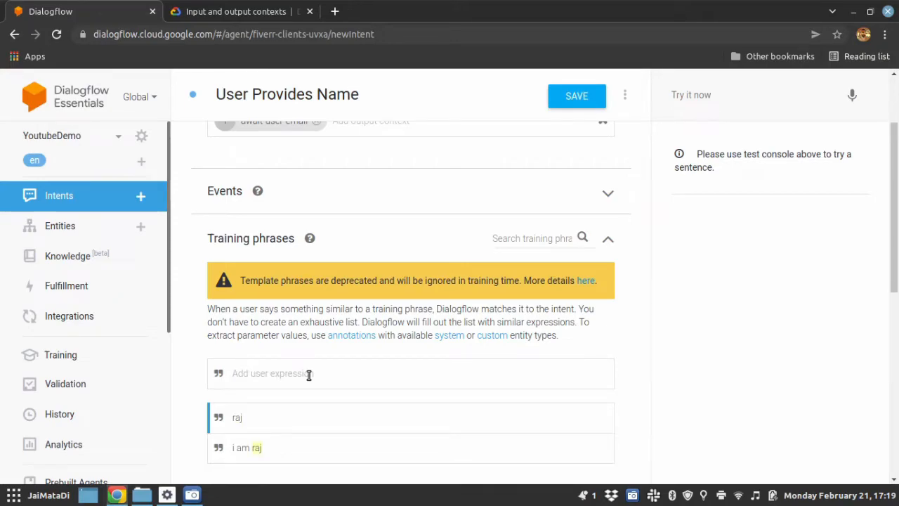
text(this is r)
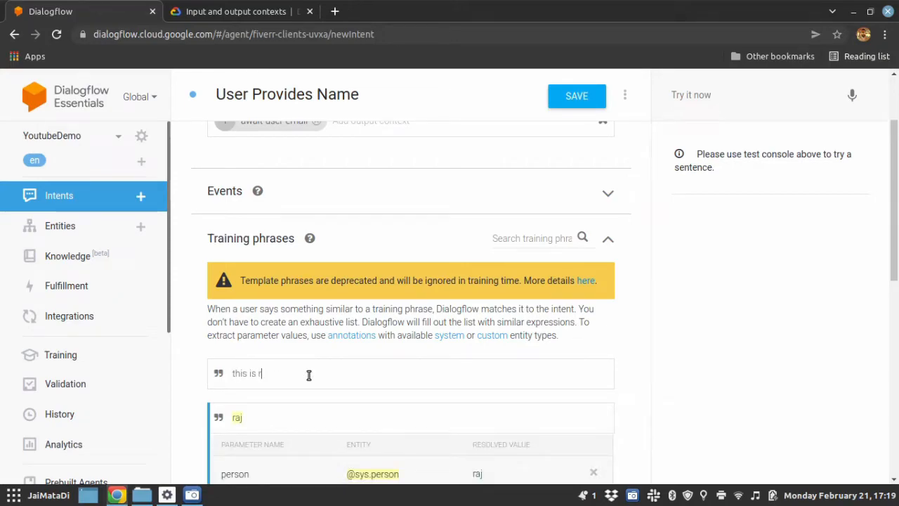
text(my n)
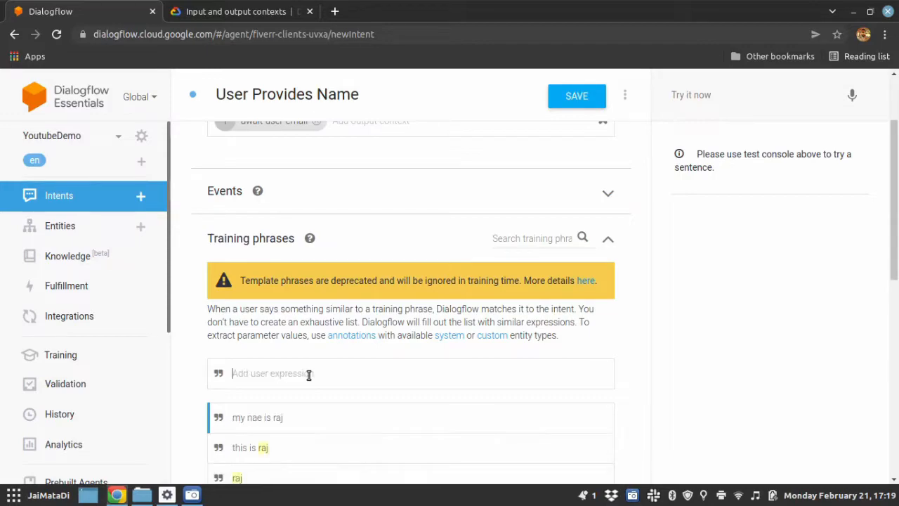
scroll(down, 3)
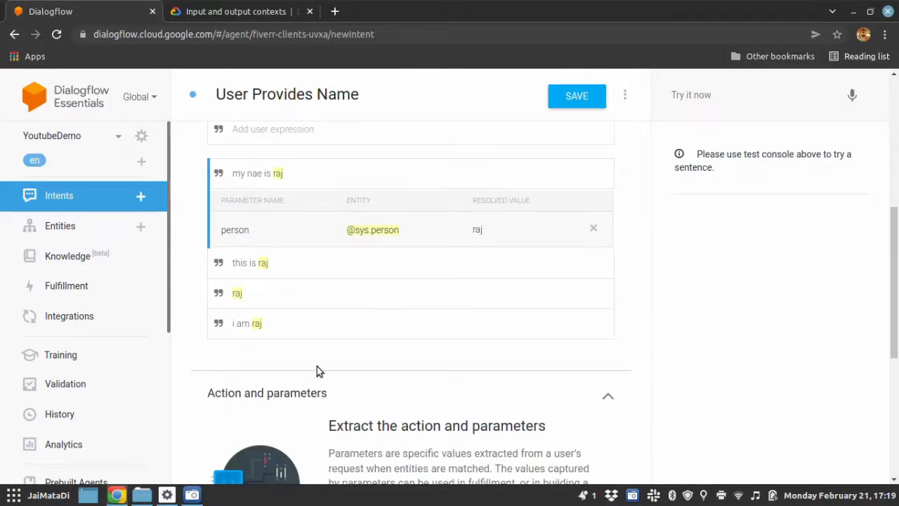
mouse_move(279, 155)
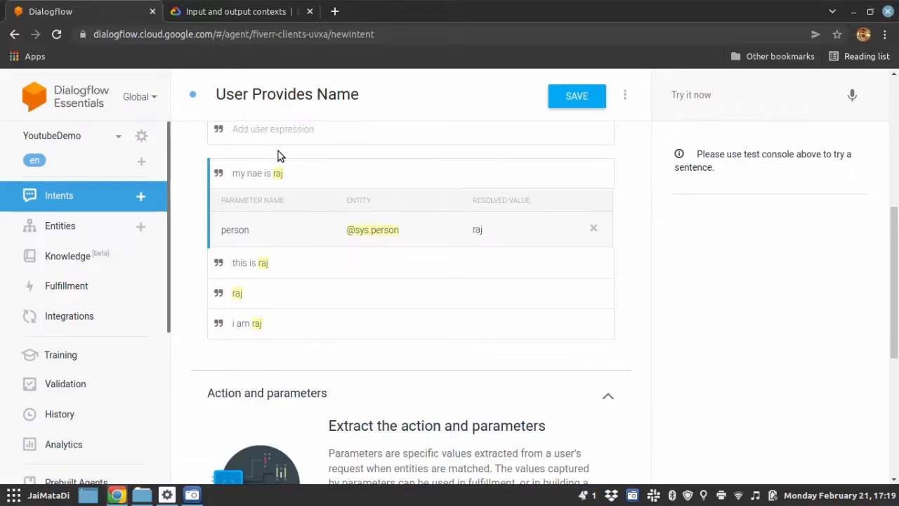
scroll(down, 3)
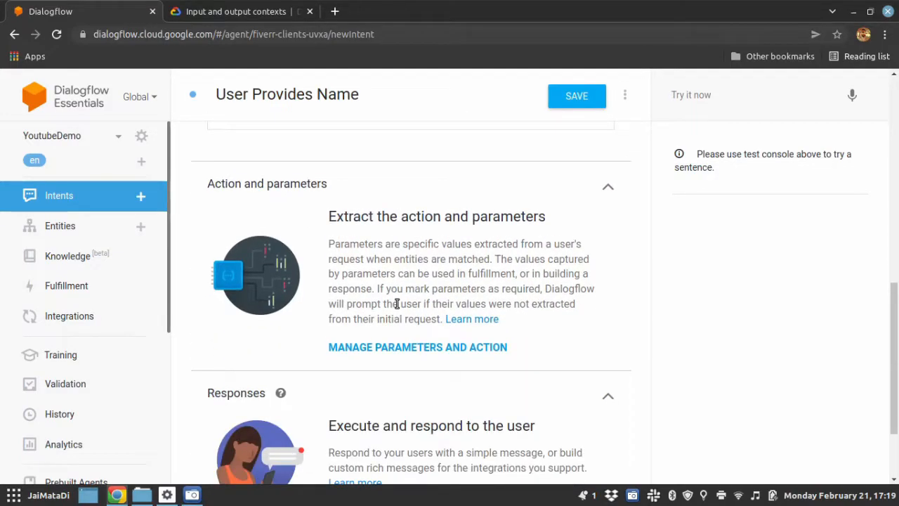
- Add the reply 'What is your email', save, and confirm the unsaved-changes warning
scroll(down, 3)
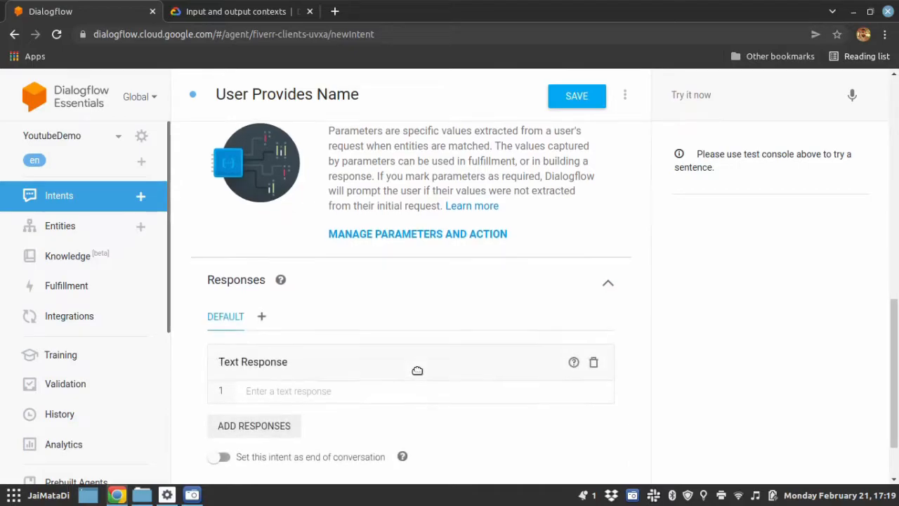
scroll(down, 3)
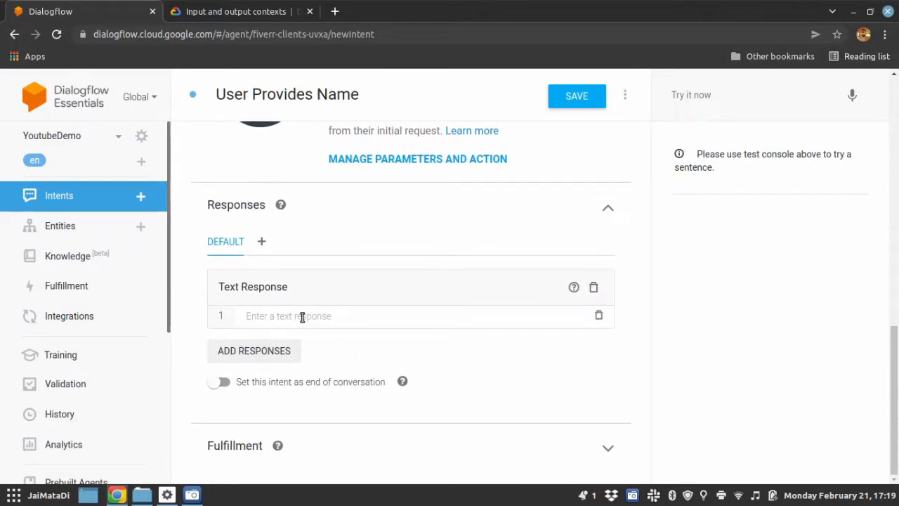
text(What is)
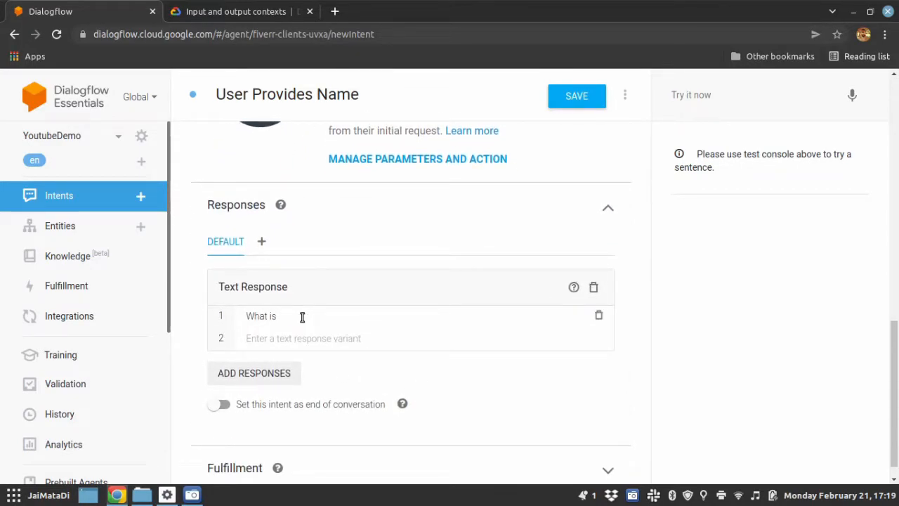
text(your email)
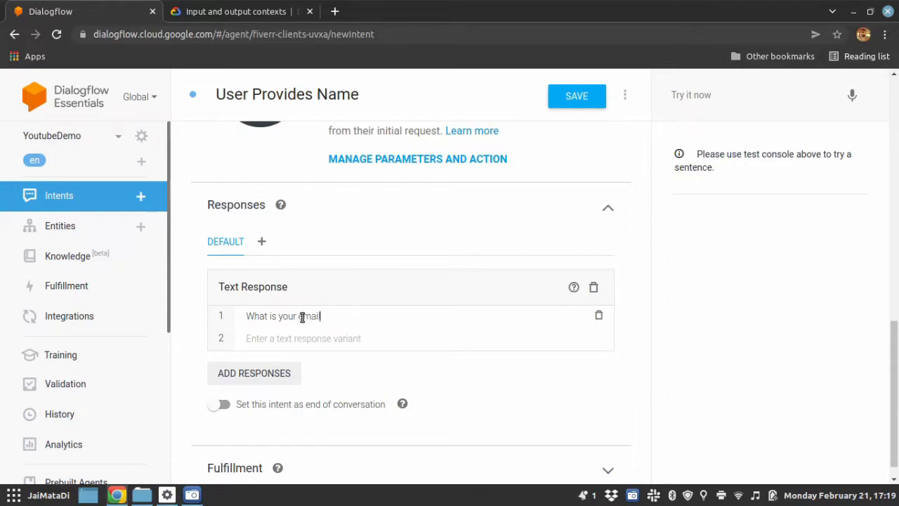
click(576, 95)
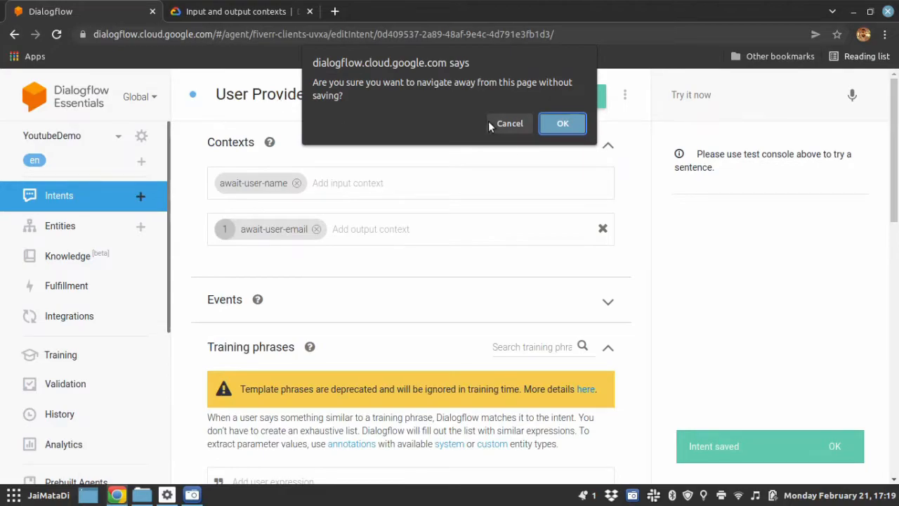
click(510, 123)
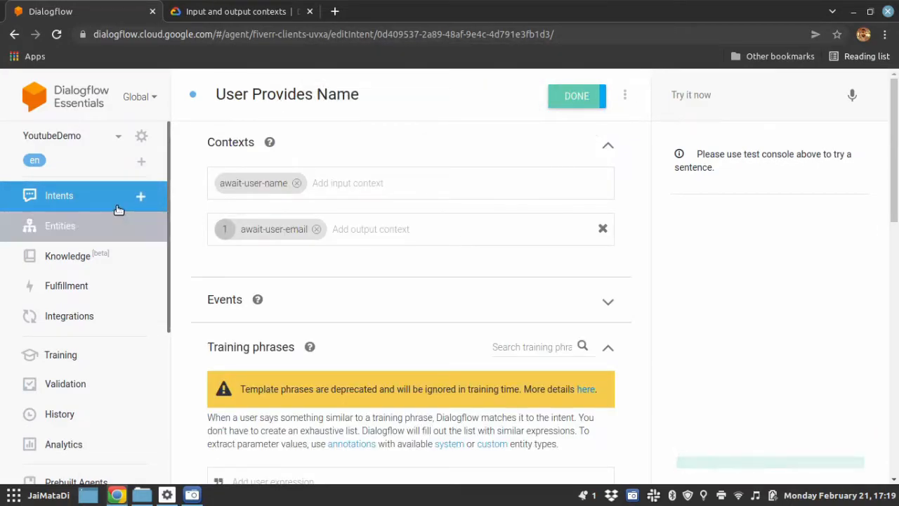
- Create intent 'User Provides Email' with input context await-user-email and no output context
click(140, 196)
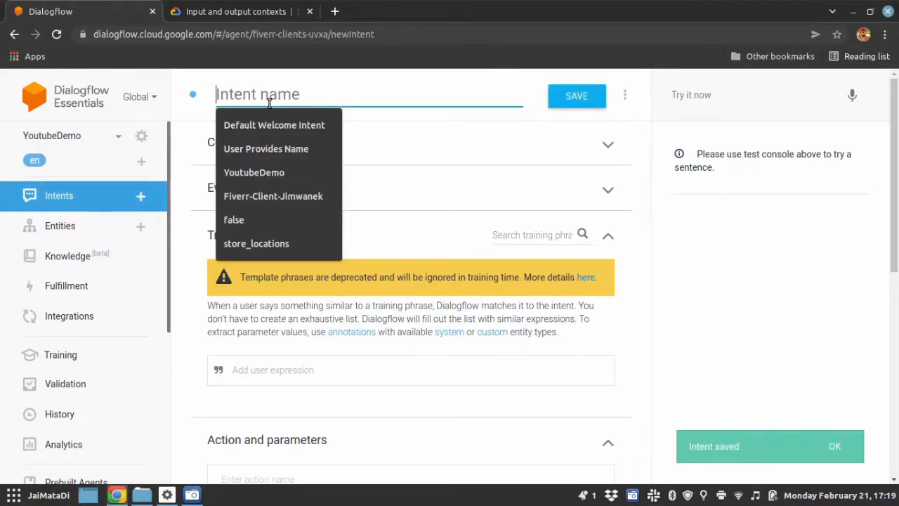
text(User Provides Email)
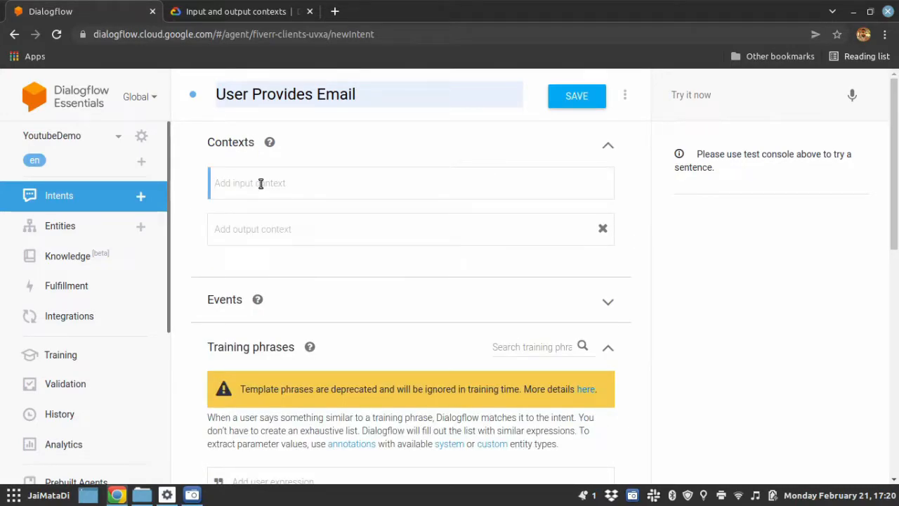
text(awa)
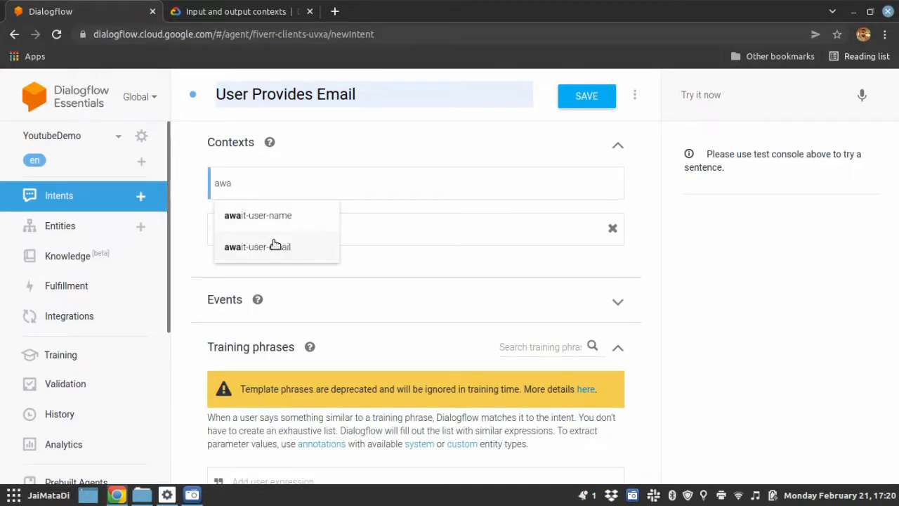
click(258, 246)
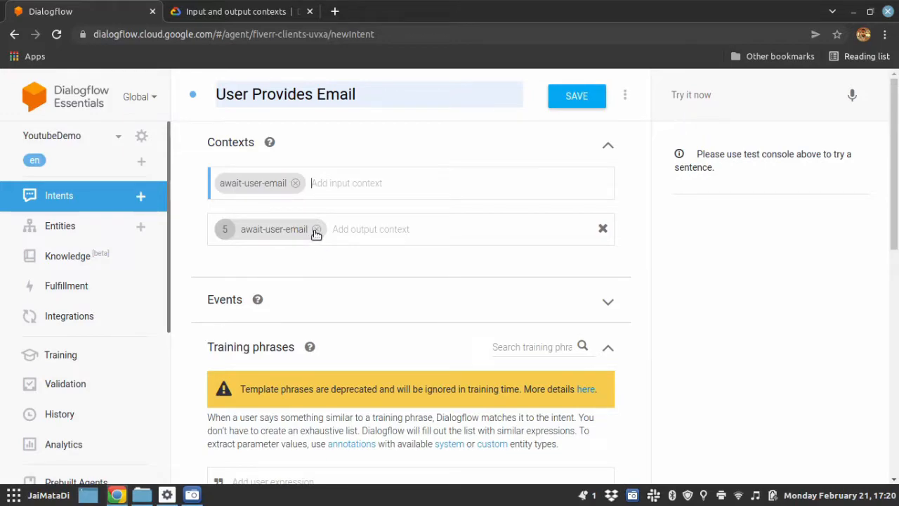
click(316, 229)
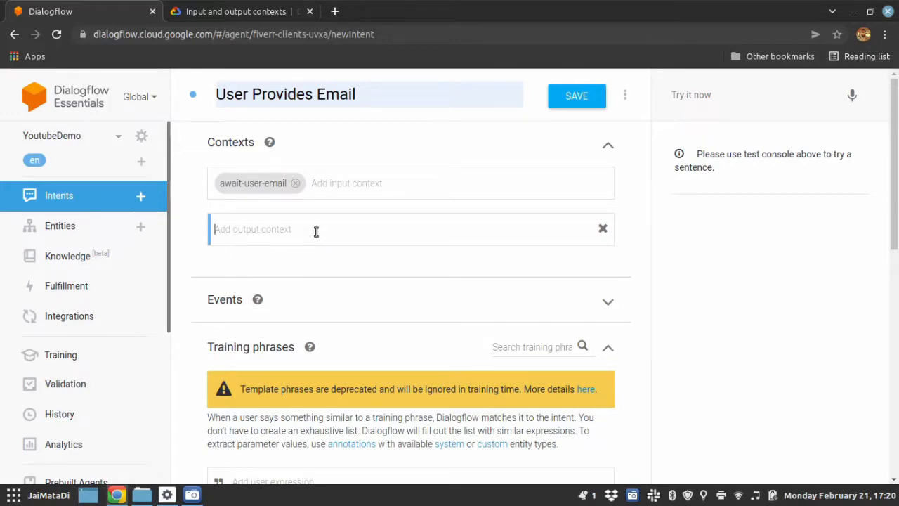
scroll(down, 3)
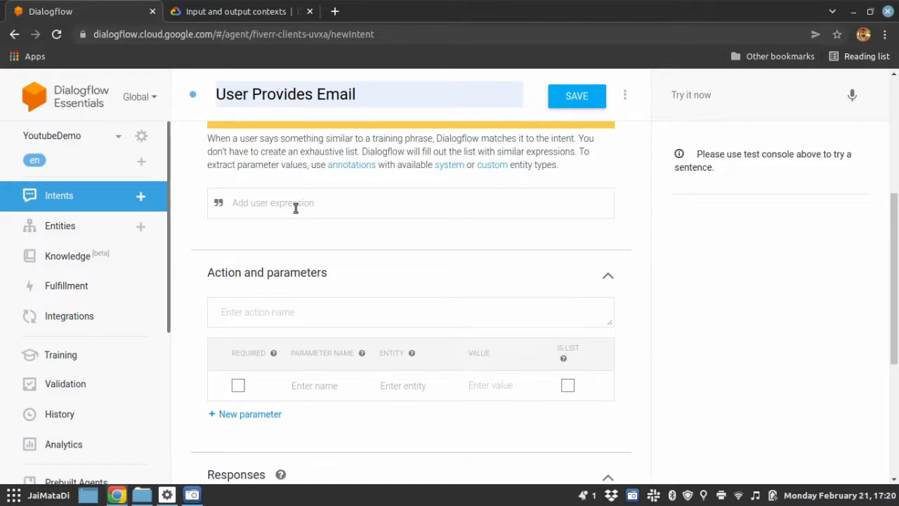
text(my email is)
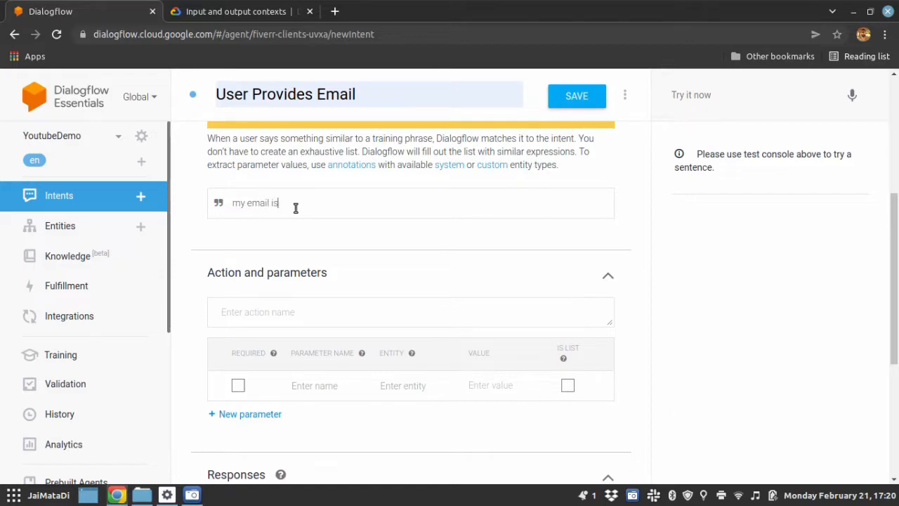
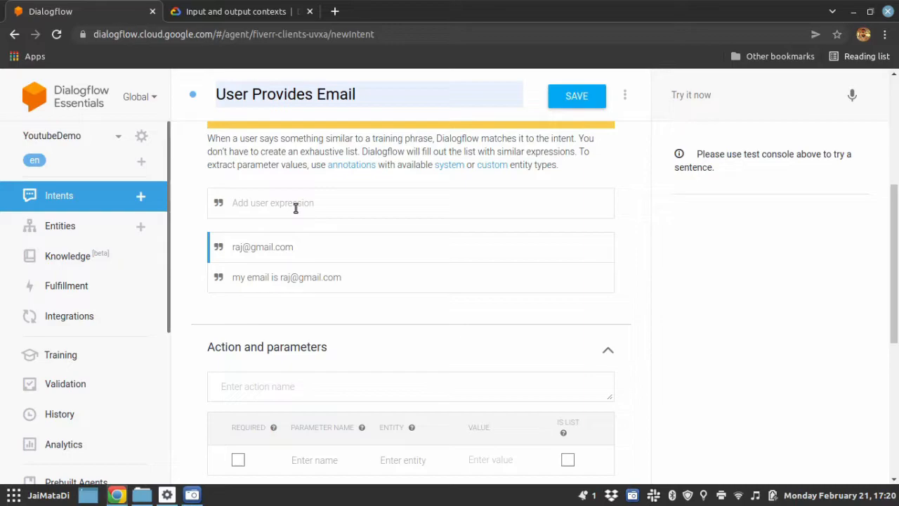
text(it is)
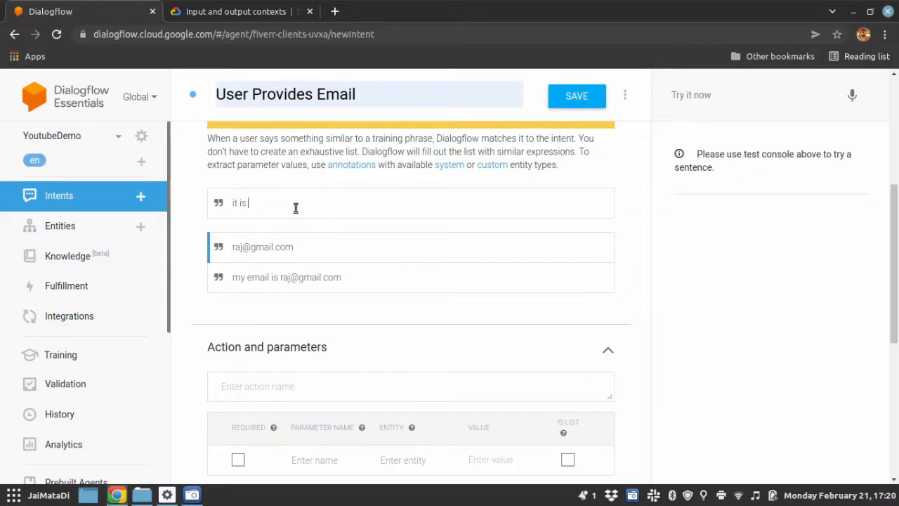
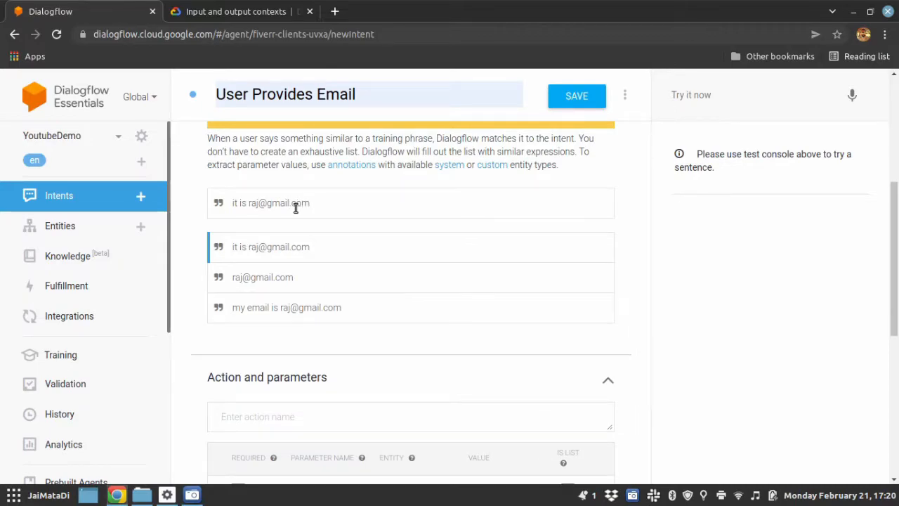
double_click(290, 247)
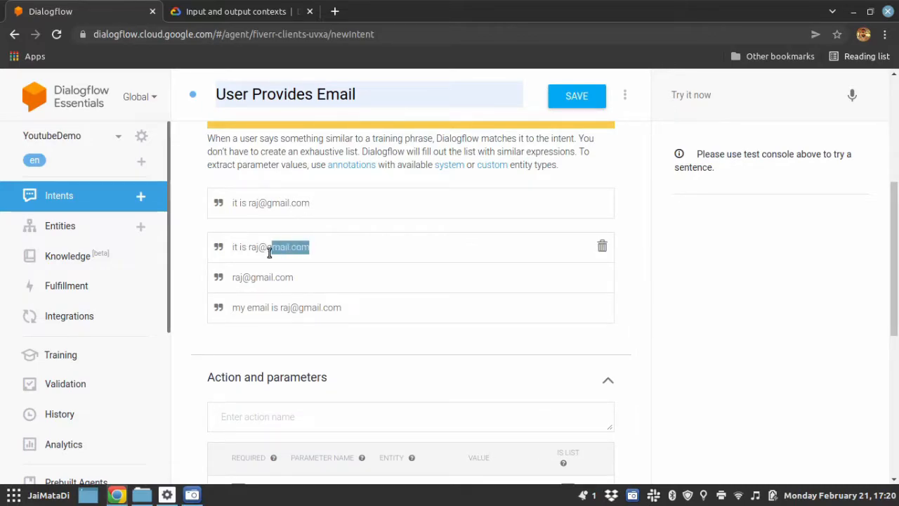
click(288, 246)
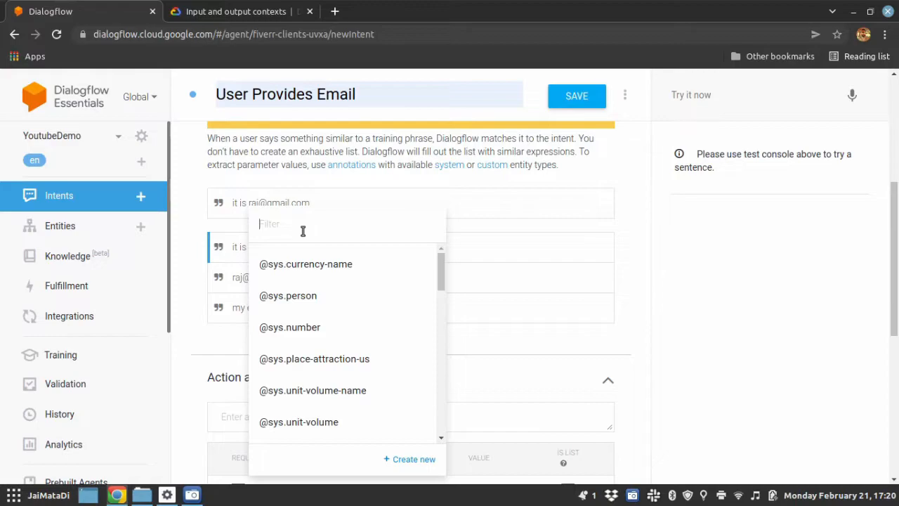
text(email)
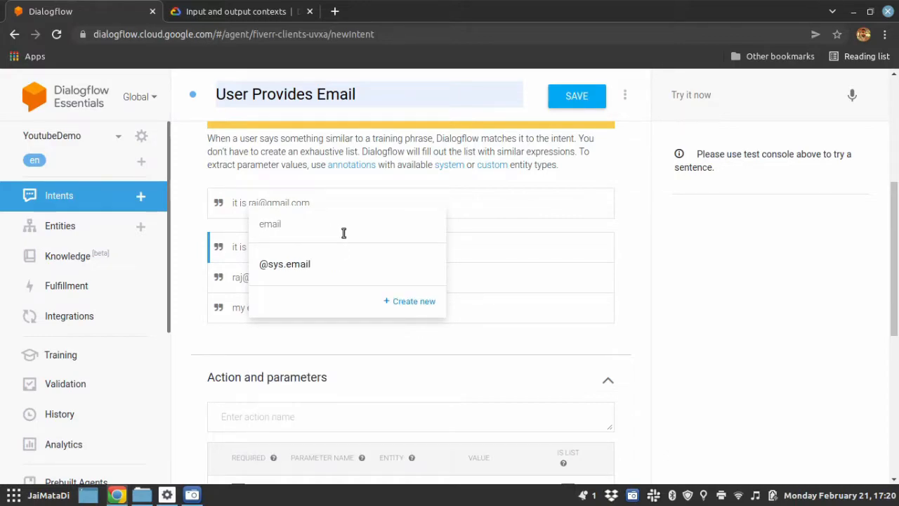
click(284, 264)
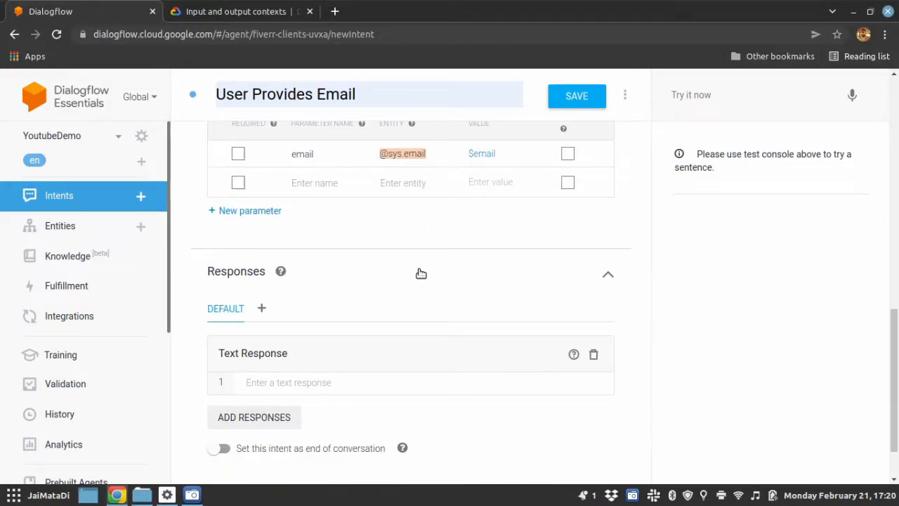
- Set the User Provides Email reply to 'Thank you.' and save the intent
text(Th)
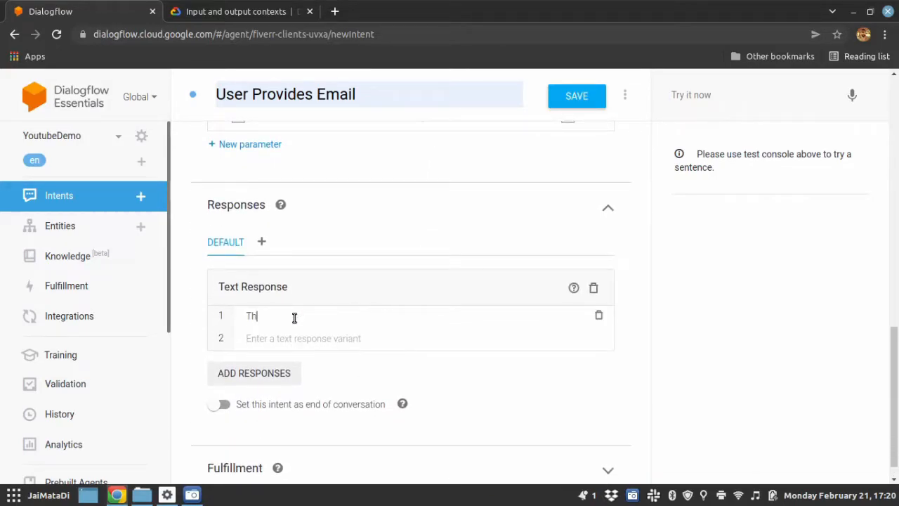
text(a)
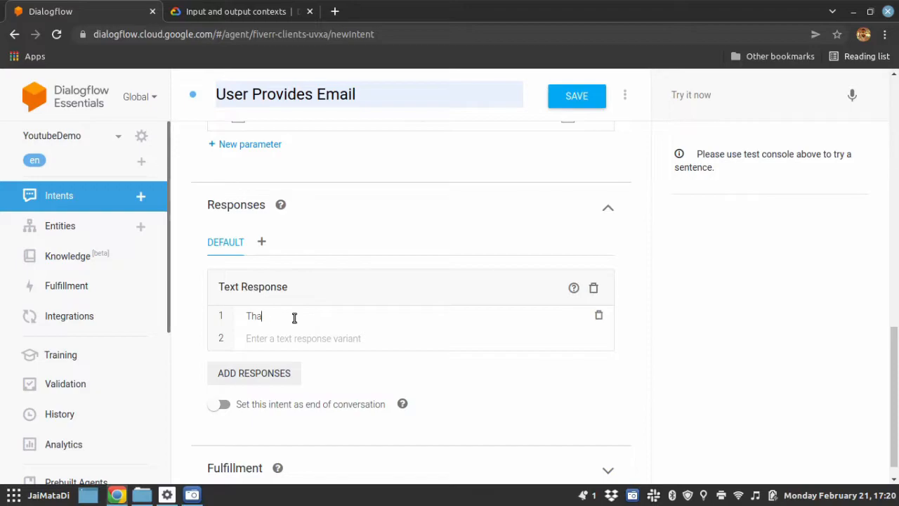
text(n)
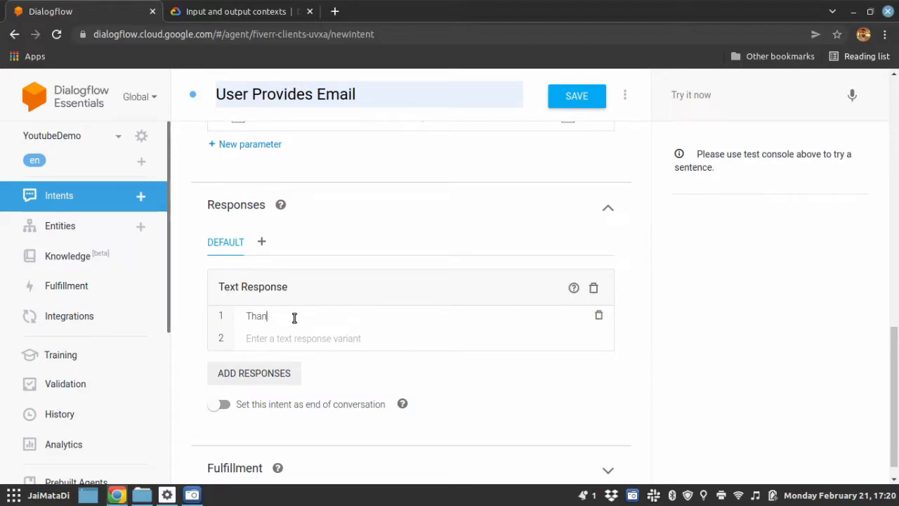
text(k you.)
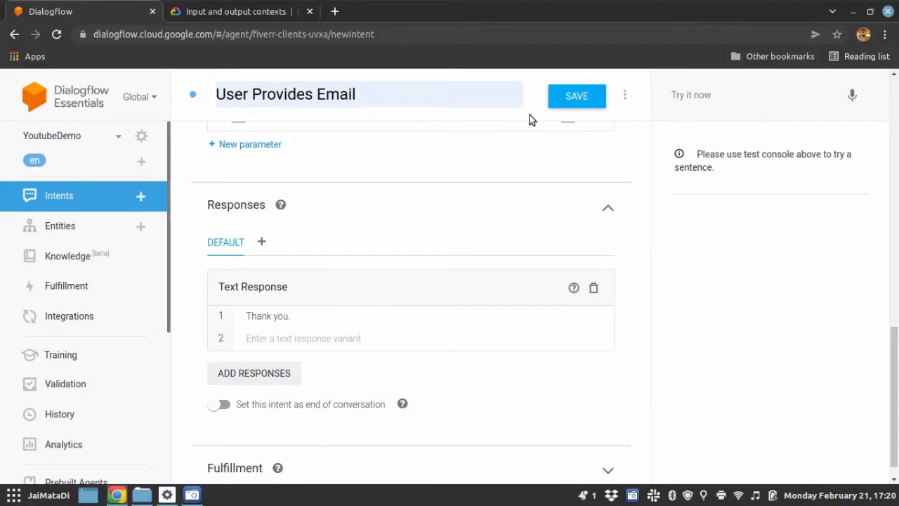
click(576, 95)
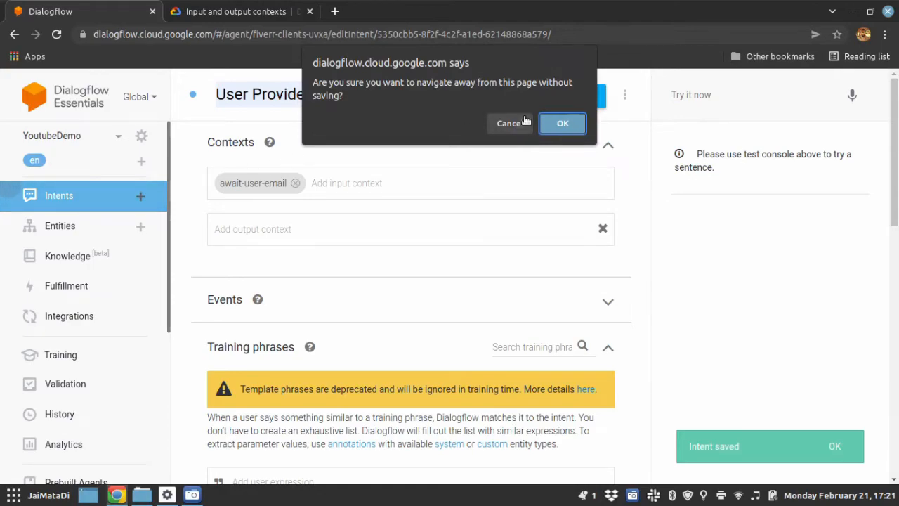
click(509, 123)
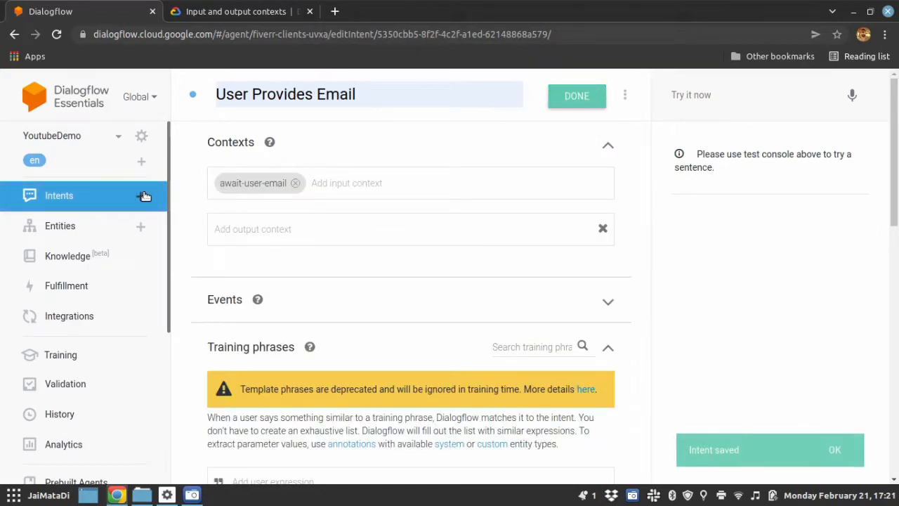
- Create a new intent named 'User Provides Email - Without Context'
click(141, 195)
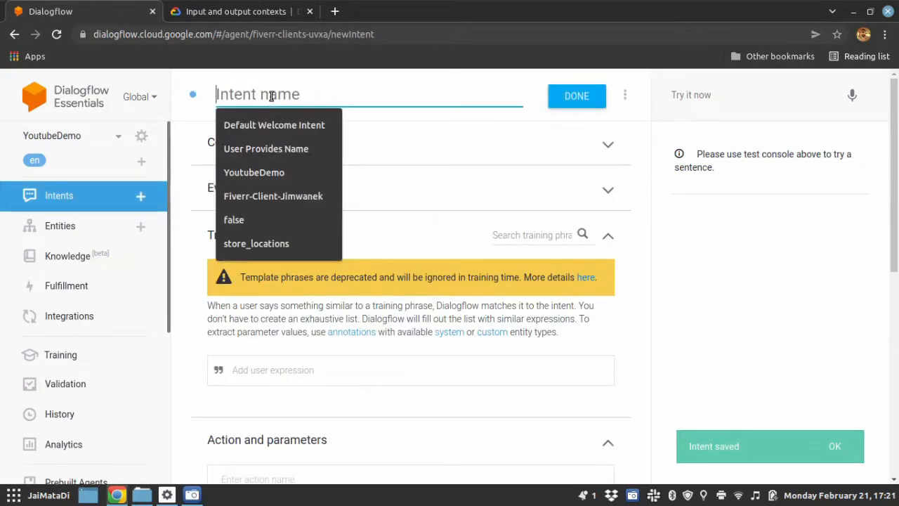
text(User)
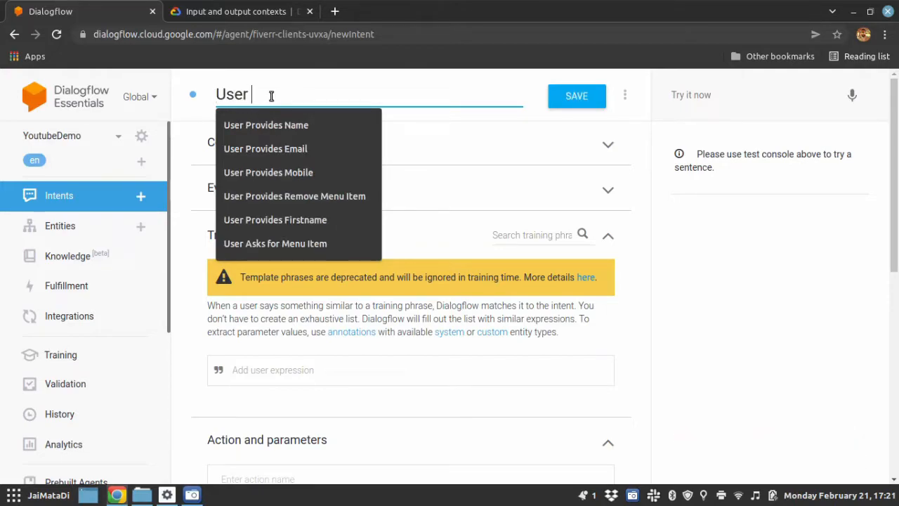
text(U)
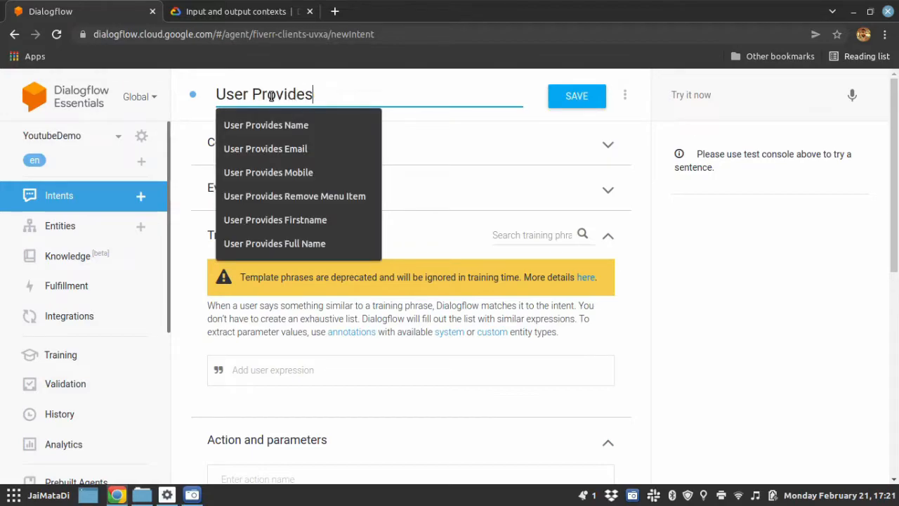
text(Email)
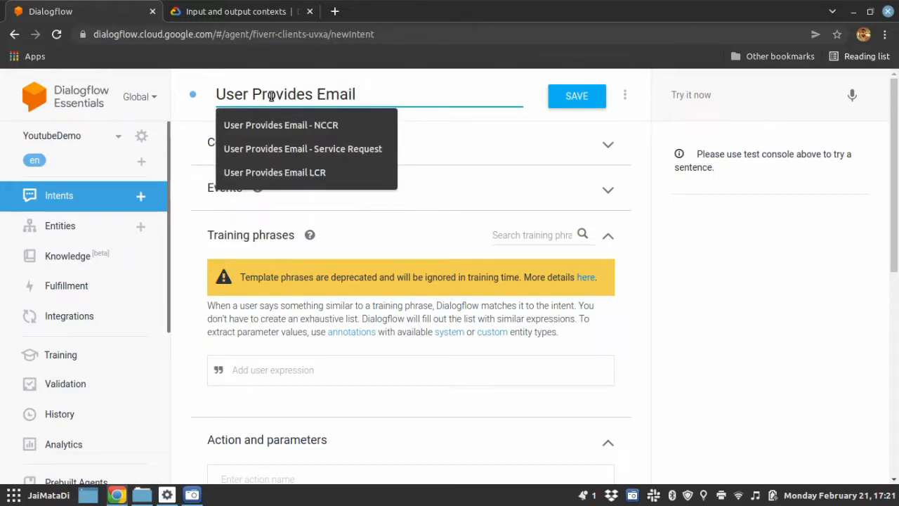
text(- W)
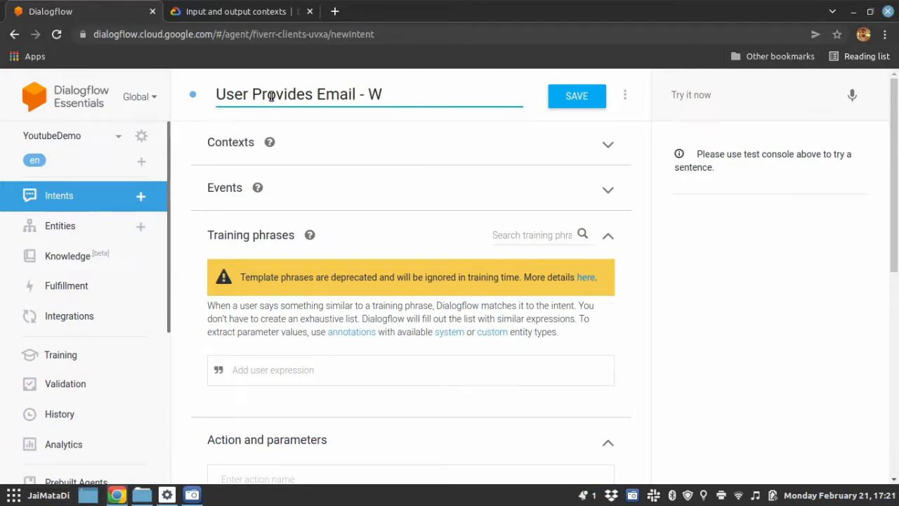
text(ithout)
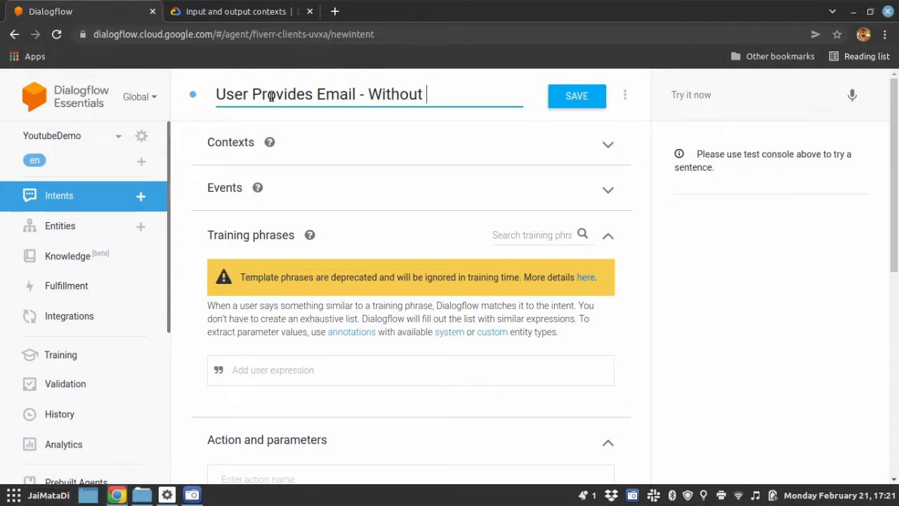
text(Conte)
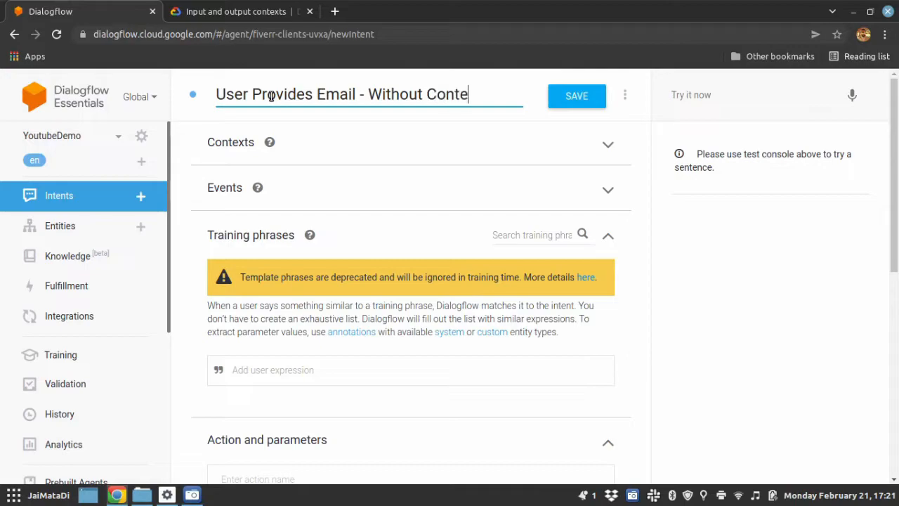
text(xt)
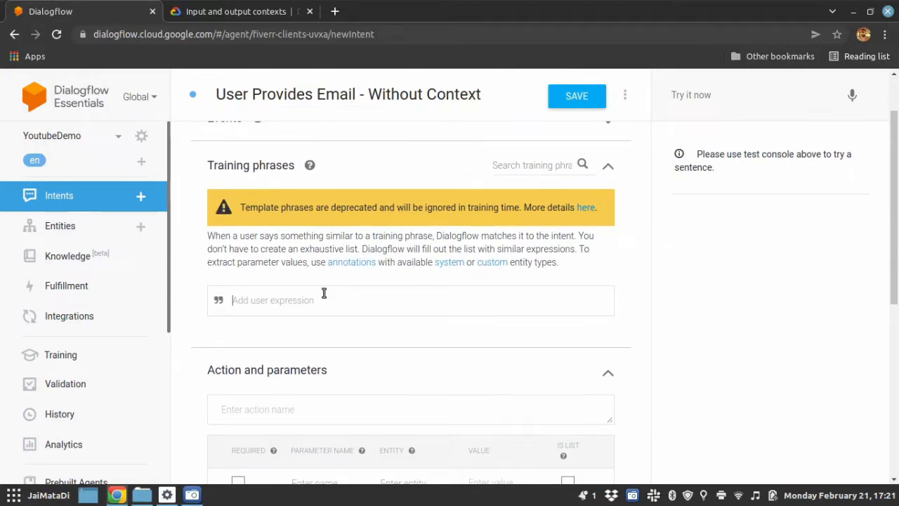
text(raj@gml)
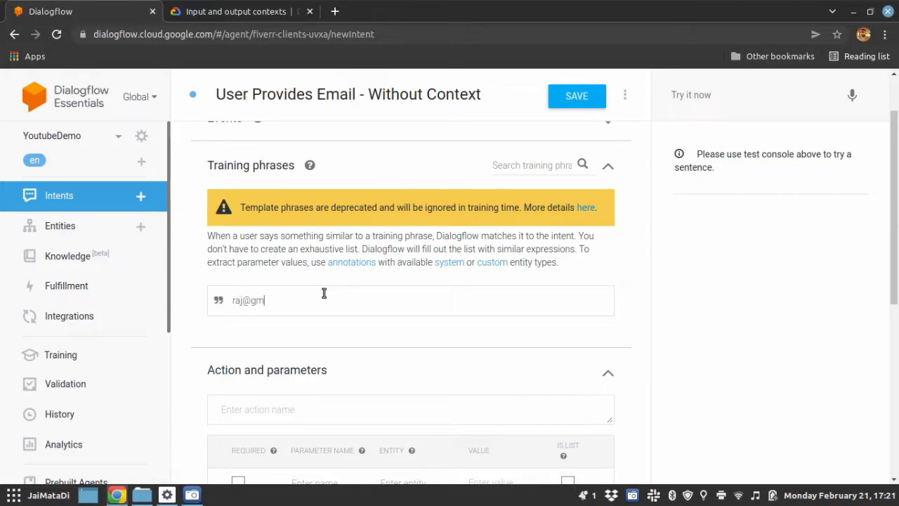
key(enter)
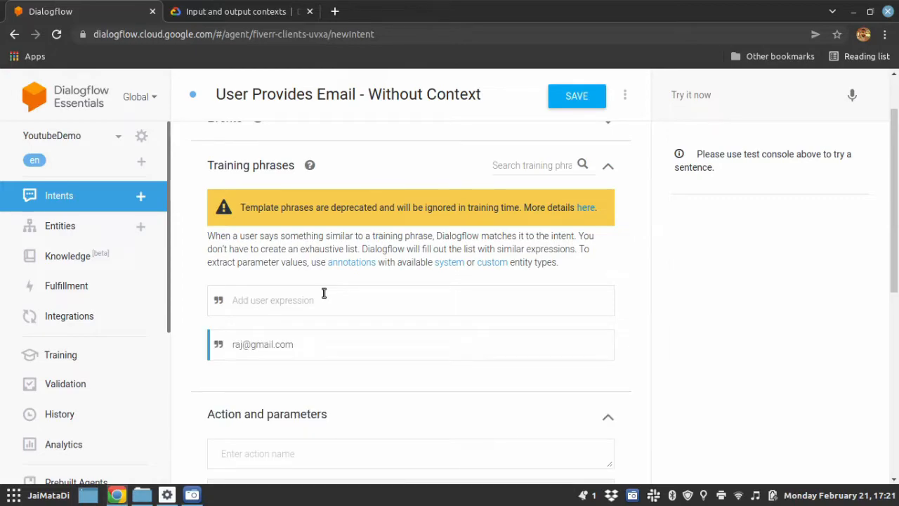
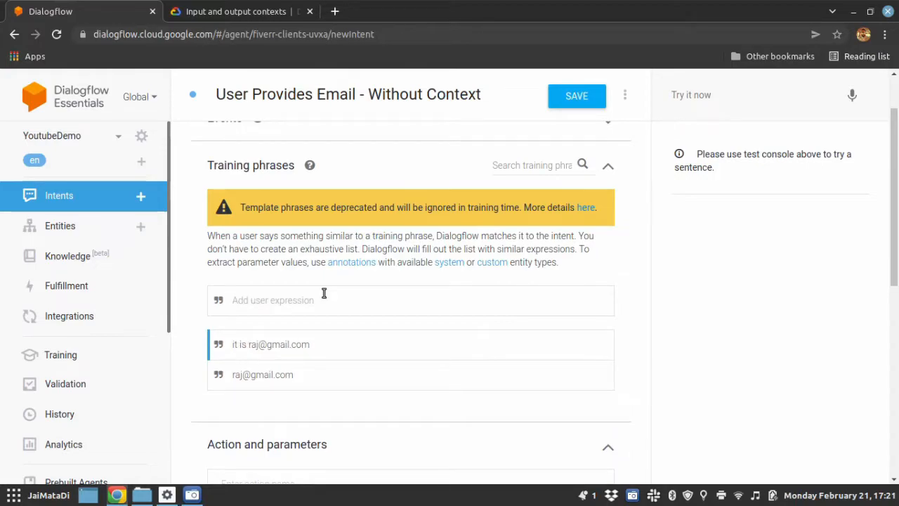
text(my email is)
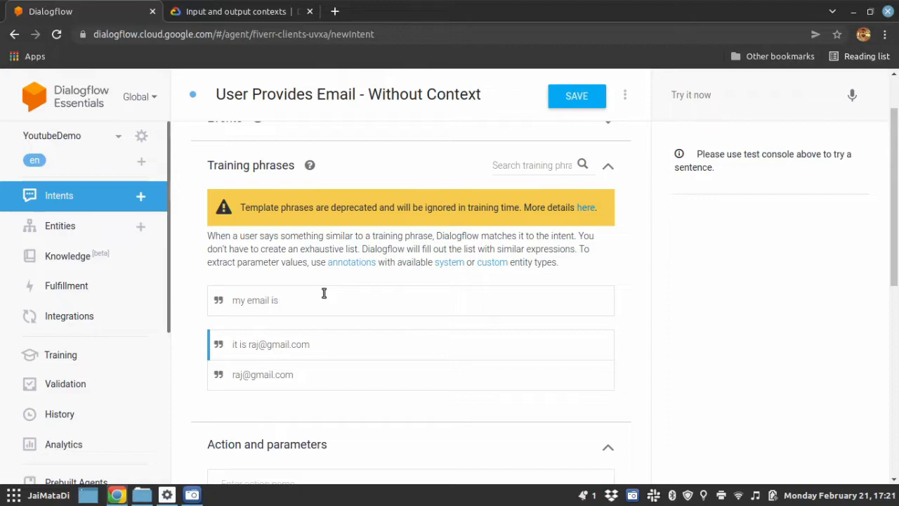
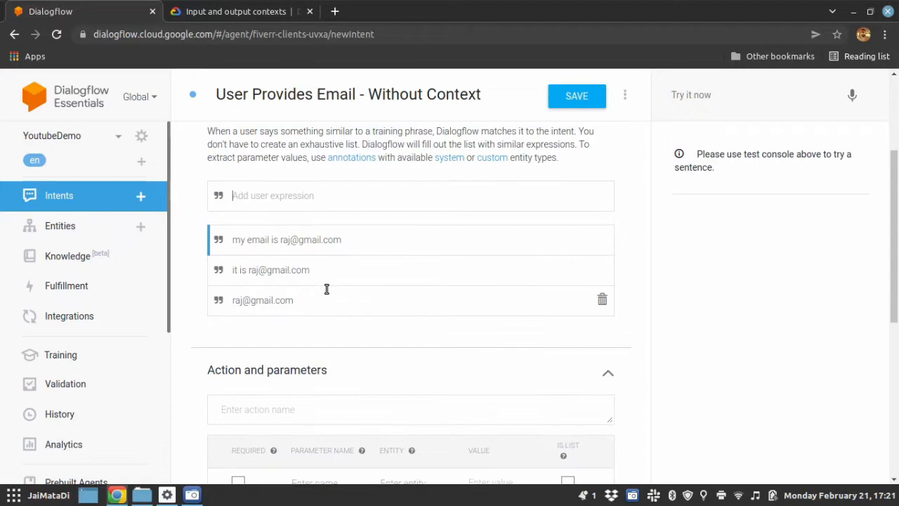
double_click(306, 240)
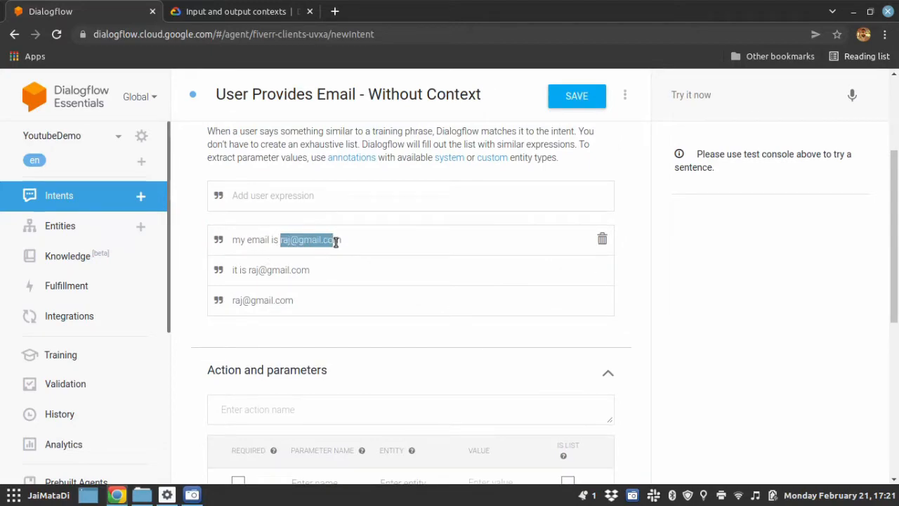
click(307, 239)
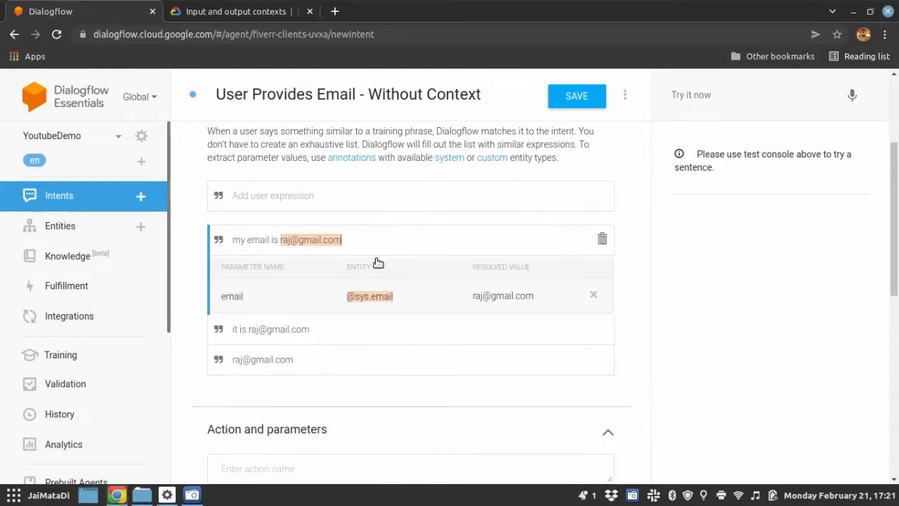
mouse_move(352, 258)
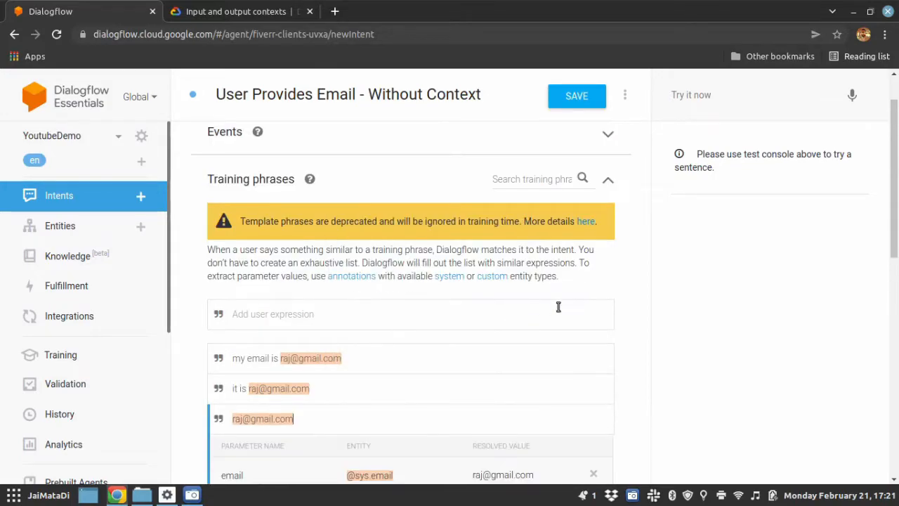
- Add the text response 'This from without context intent.' and save the intent
scroll(down, 3)
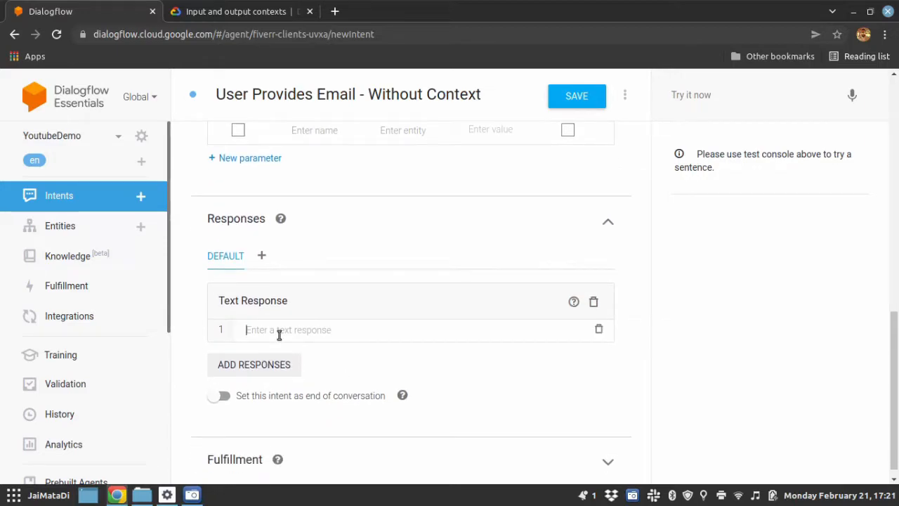
text(This from without context intent.)
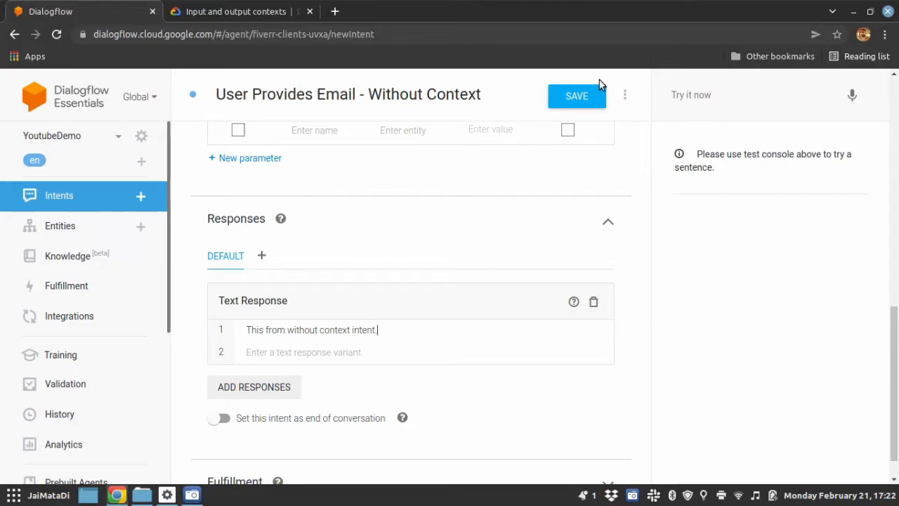
click(576, 97)
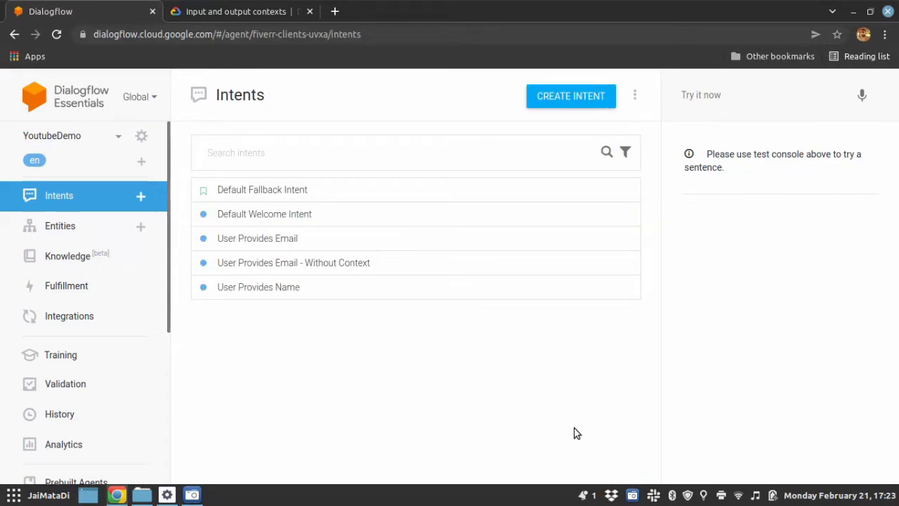
click(762, 95)
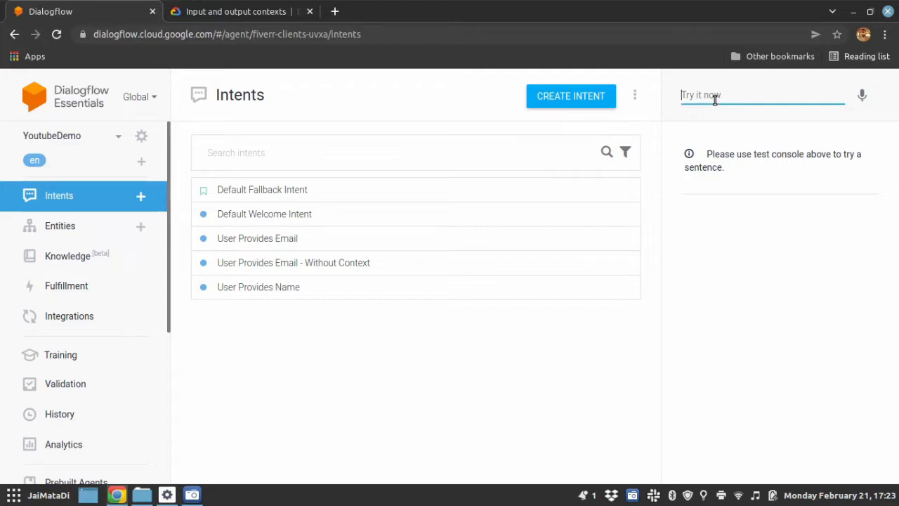
text(raj@g)
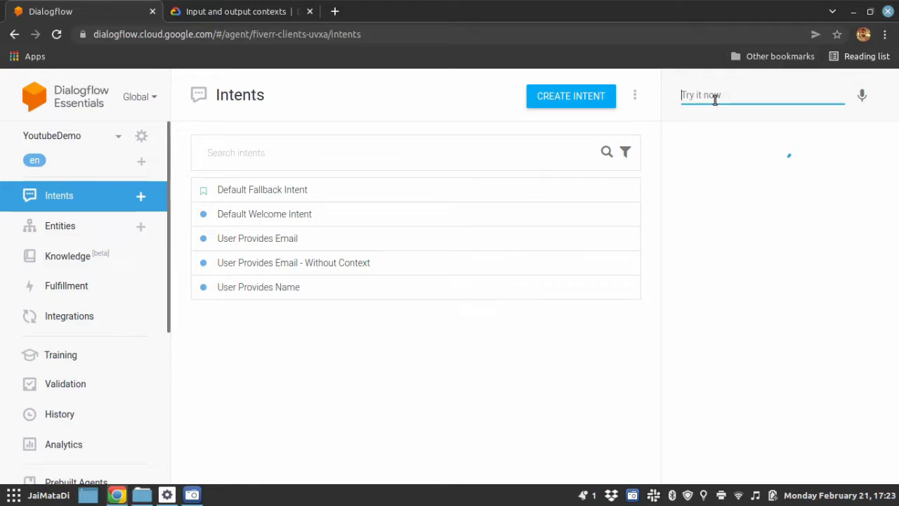
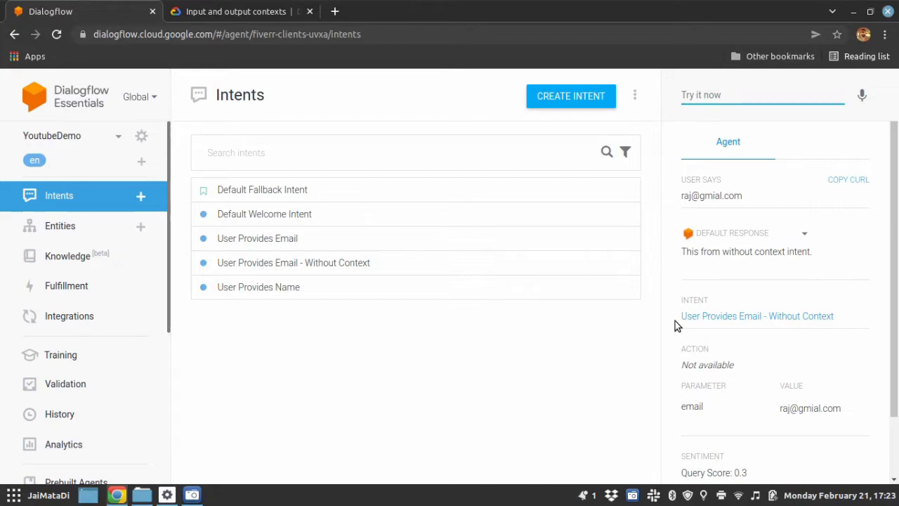
double_click(757, 315)
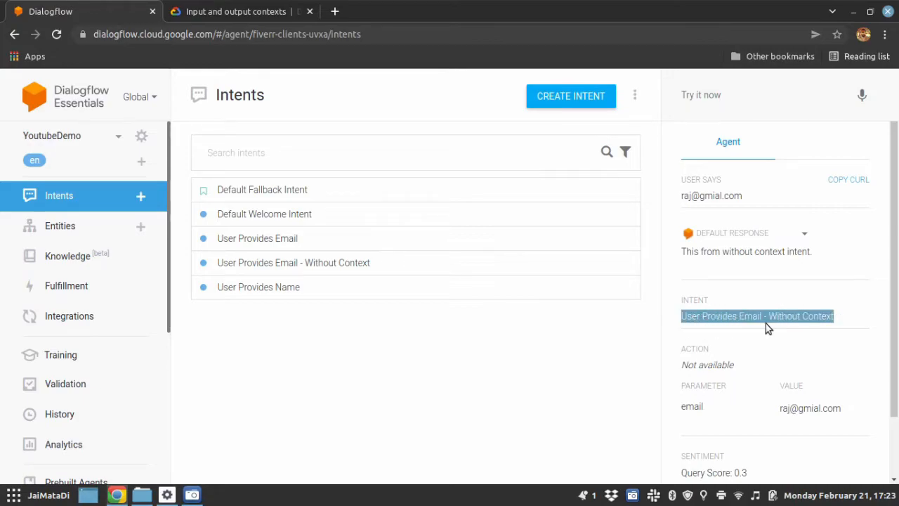
mouse_move(826, 234)
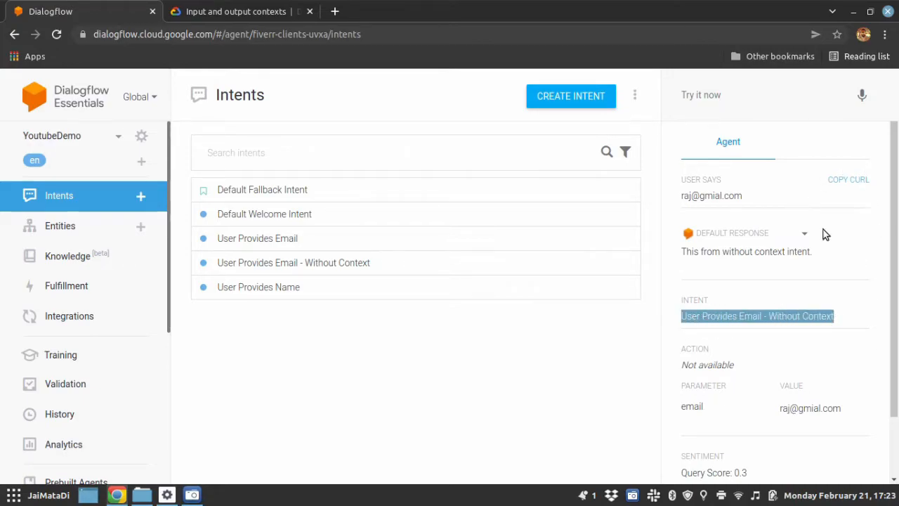
click(763, 95)
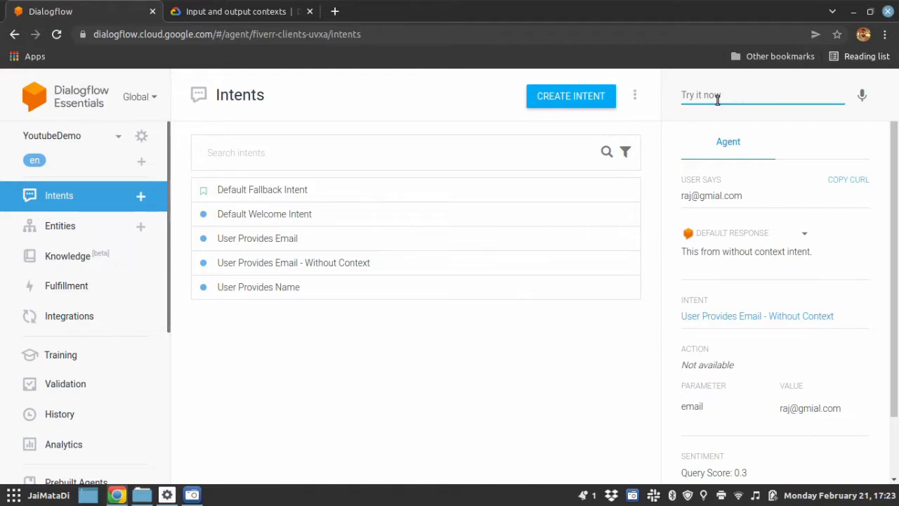
text(hi)
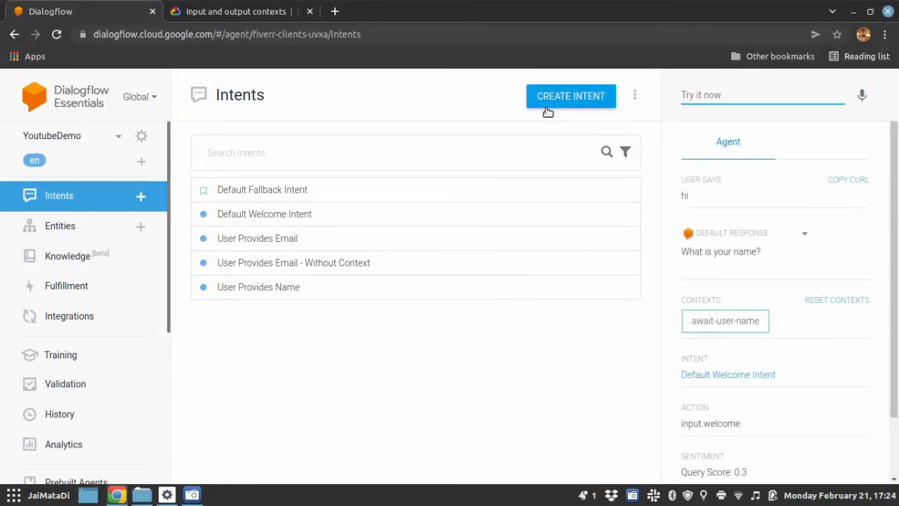
mouse_move(824, 272)
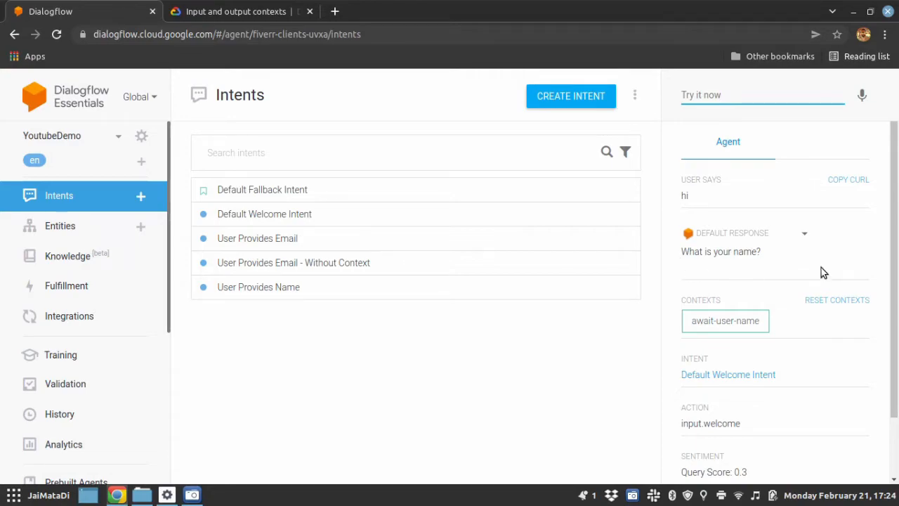
mouse_move(710, 340)
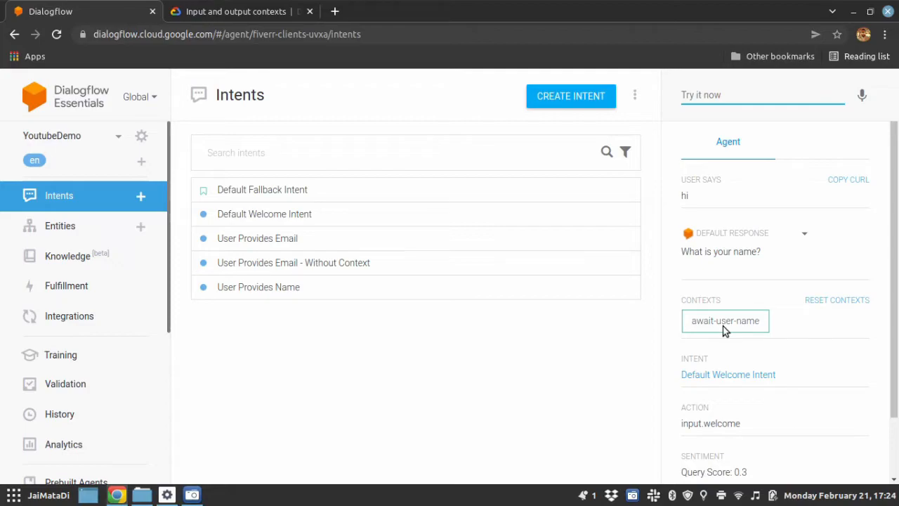
click(763, 95)
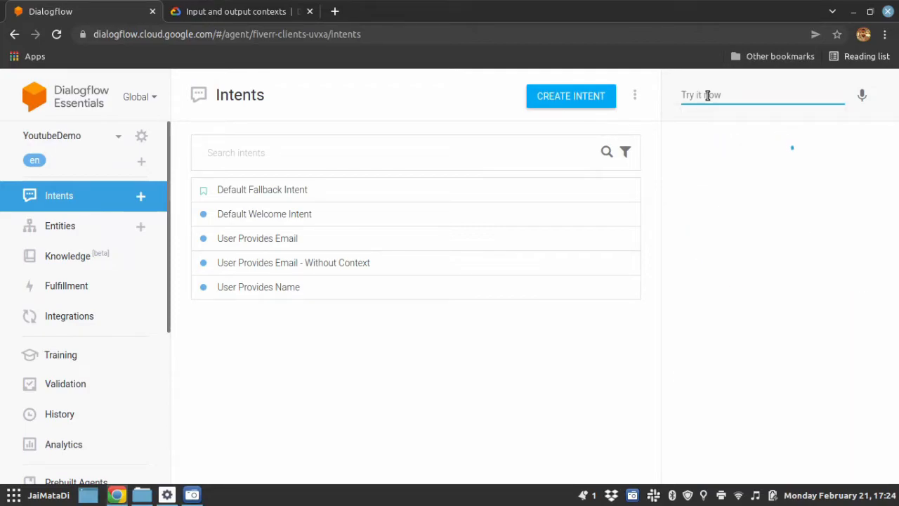
text(raj)
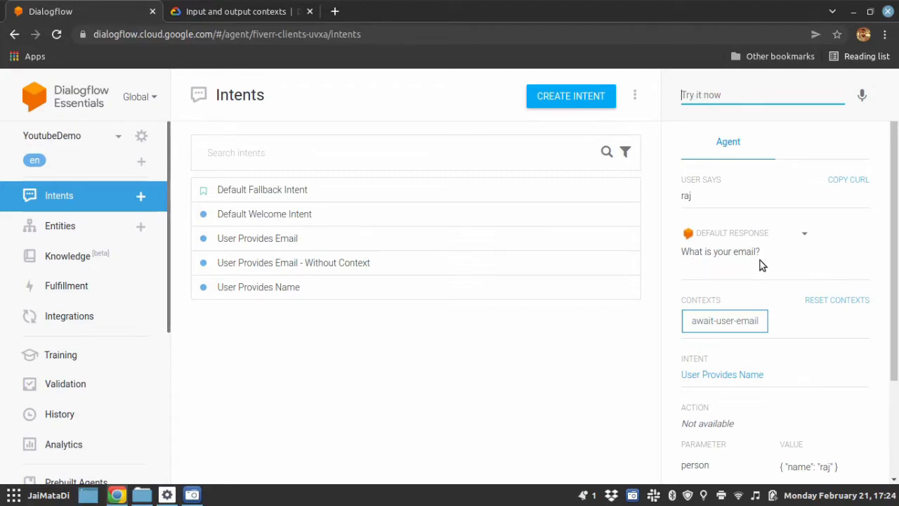
mouse_move(738, 343)
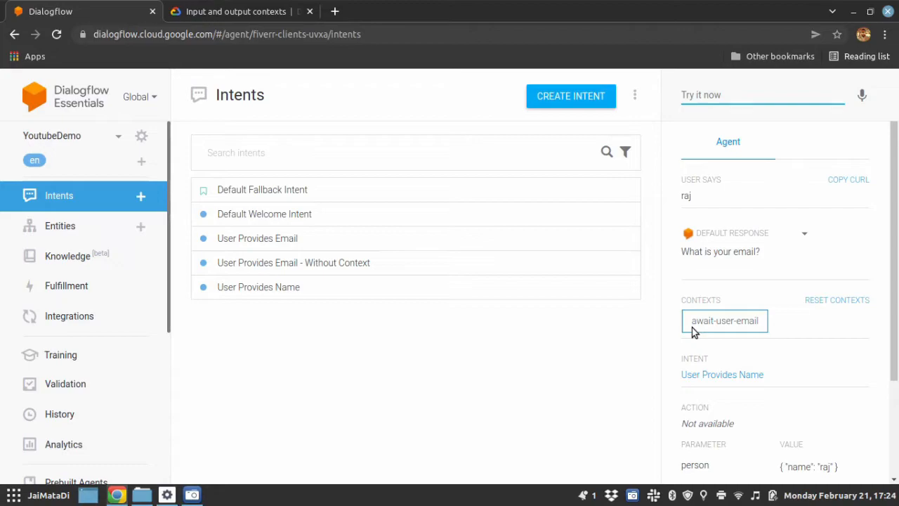
click(762, 95)
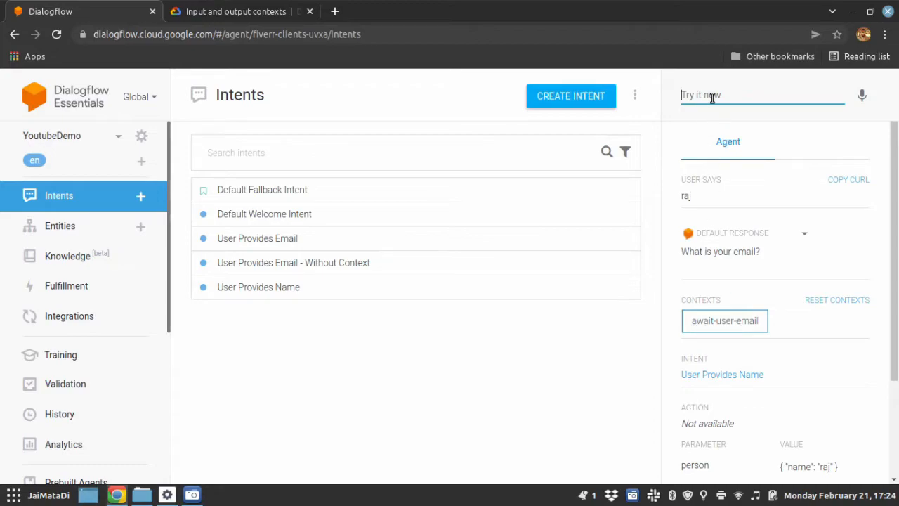
text(raj)
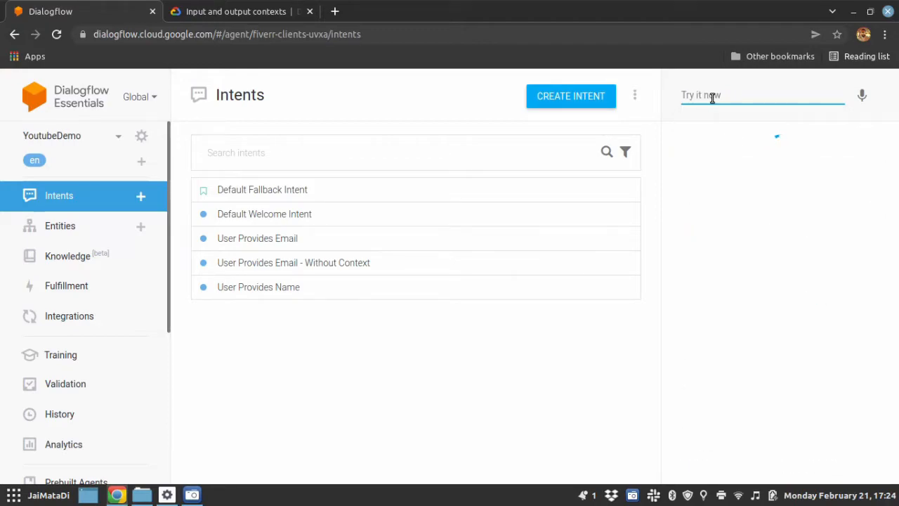
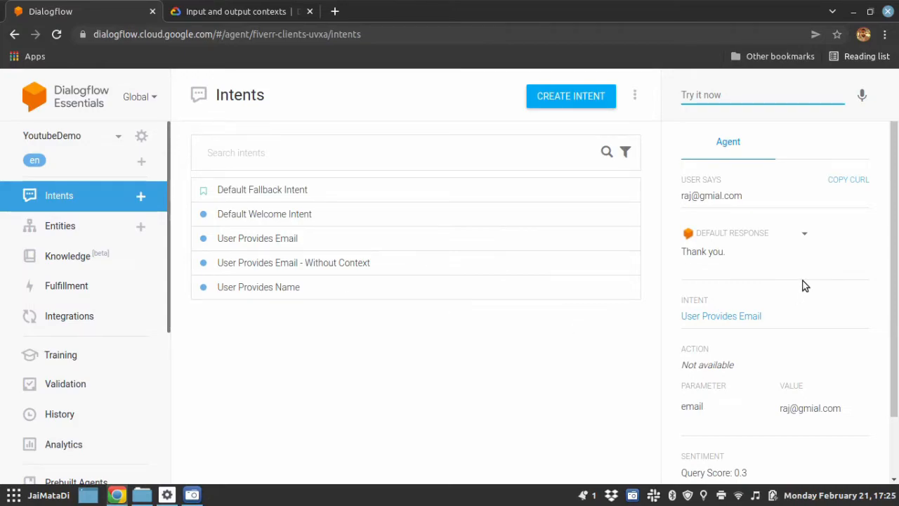
mouse_move(257, 238)
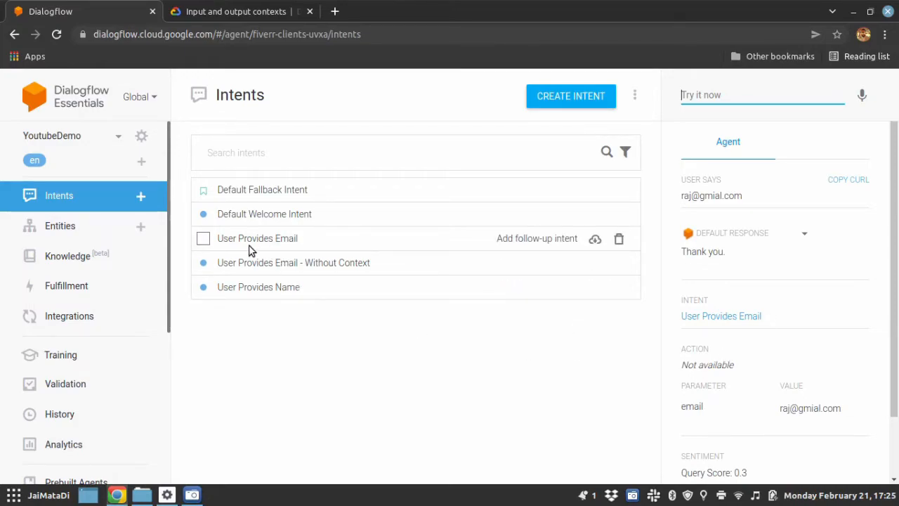
click(203, 238)
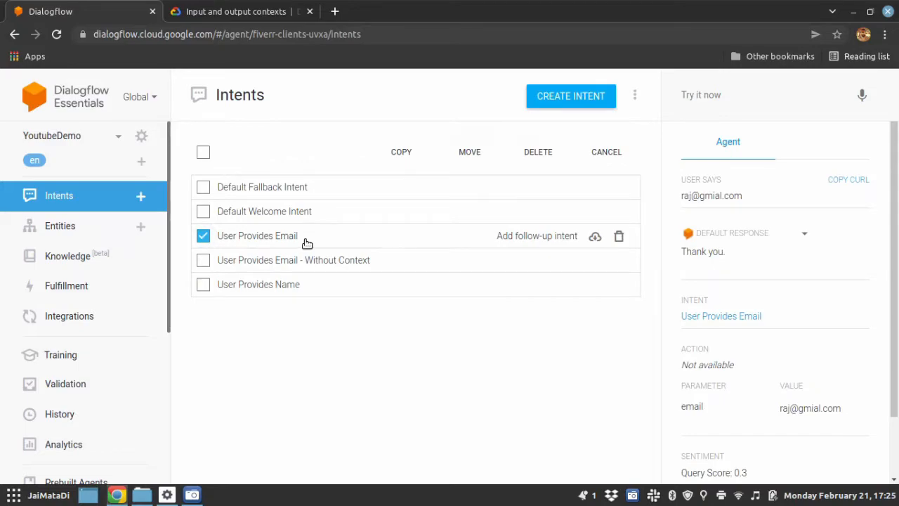
mouse_move(302, 269)
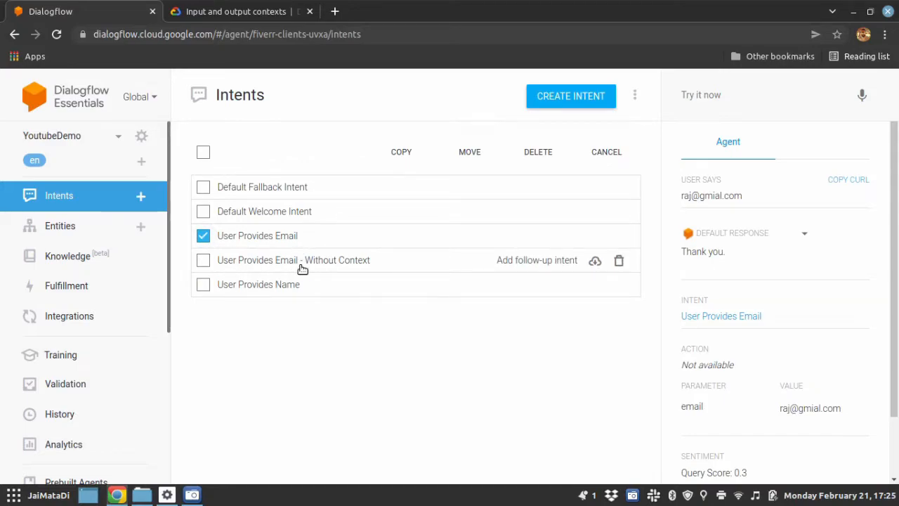
mouse_move(734, 128)
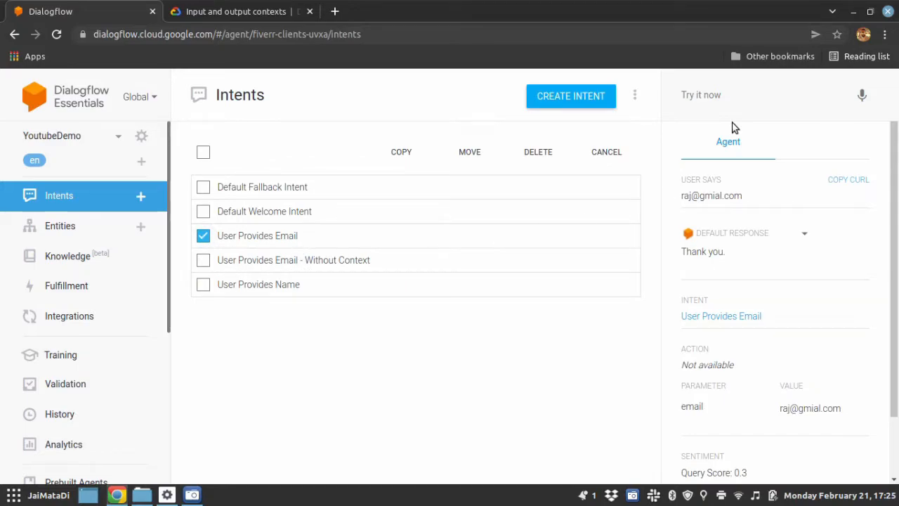
click(762, 95)
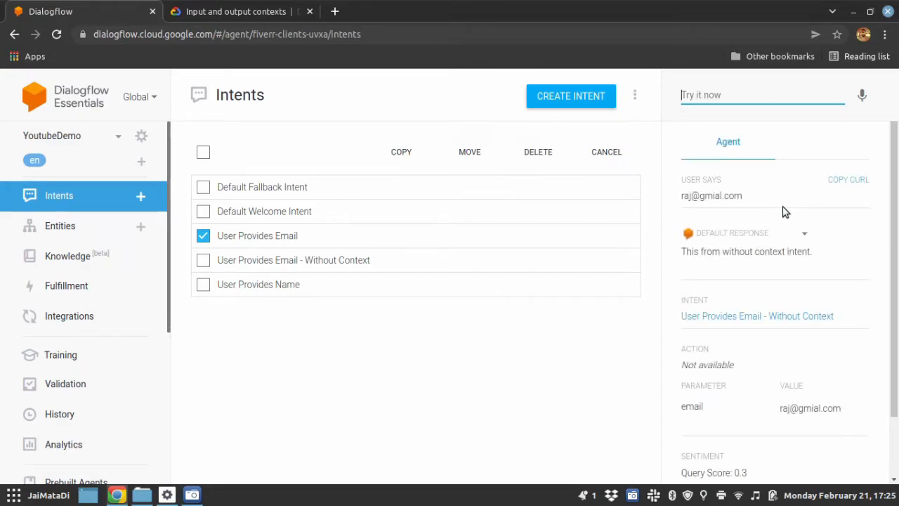
mouse_move(756, 327)
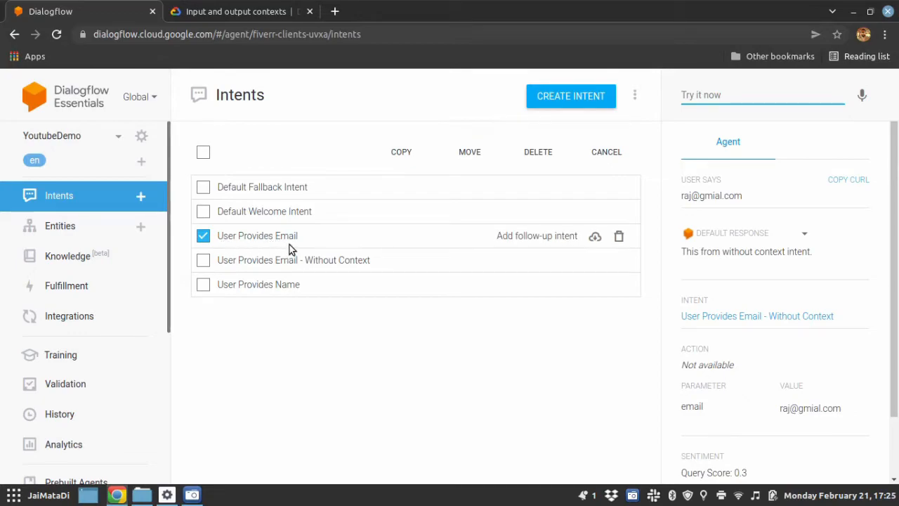
click(606, 152)
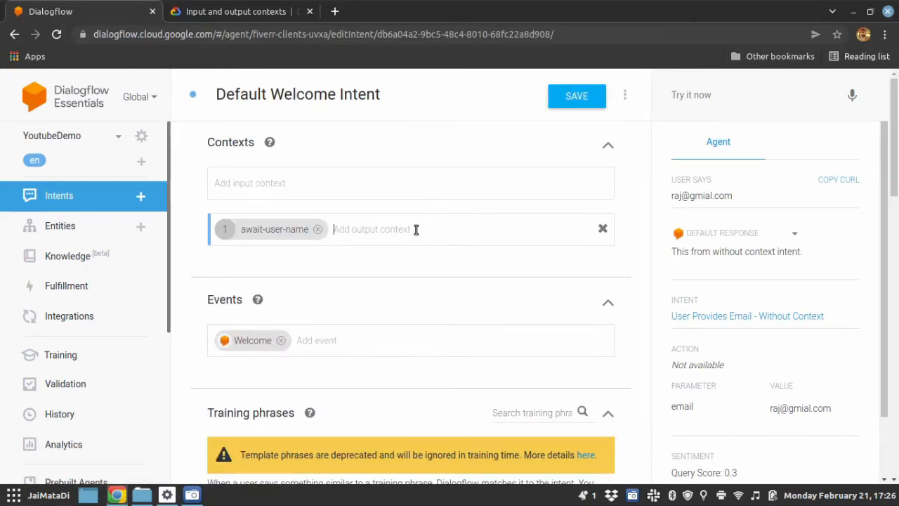
- Add the 'session-vars' output context to Default Welcome Intent and save it
text(session)
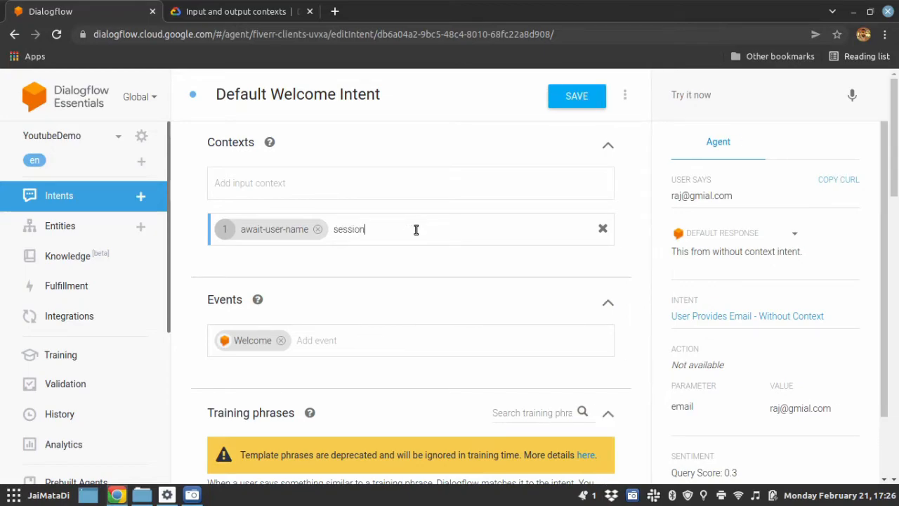
text(-var)
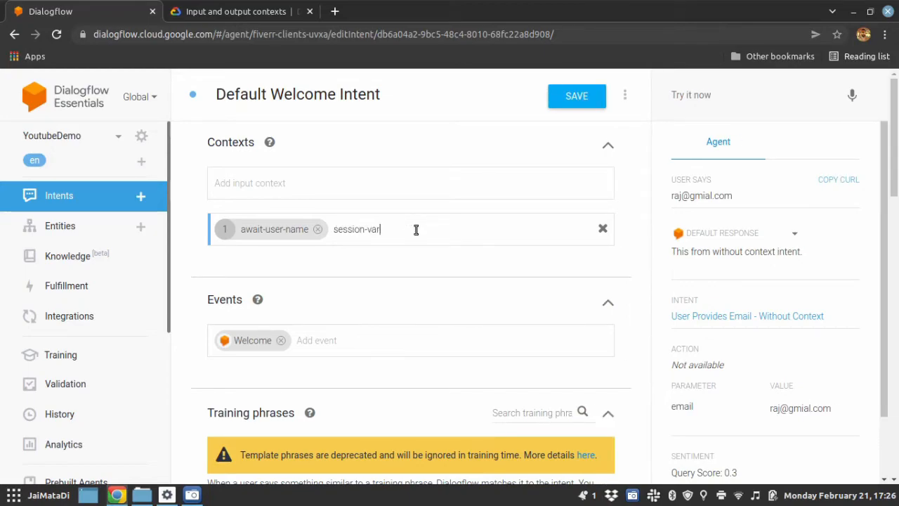
text(s)
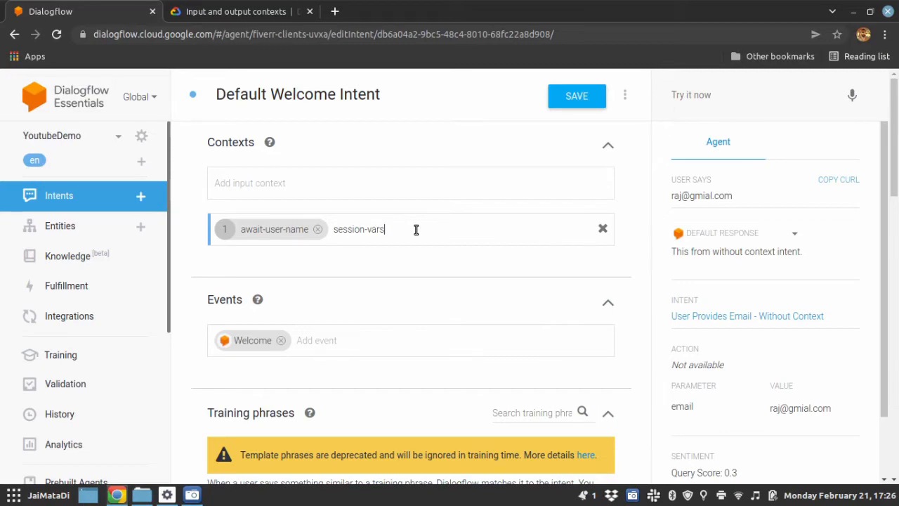
key(Enter)
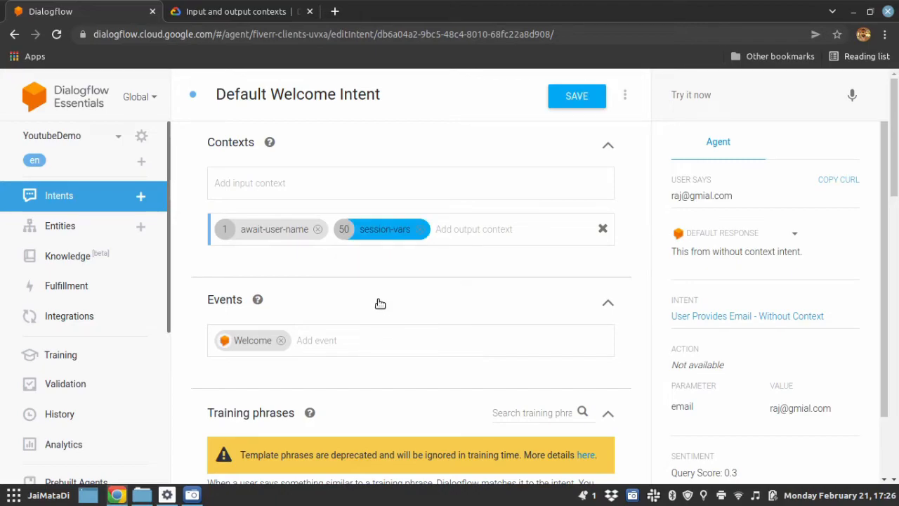
click(576, 95)
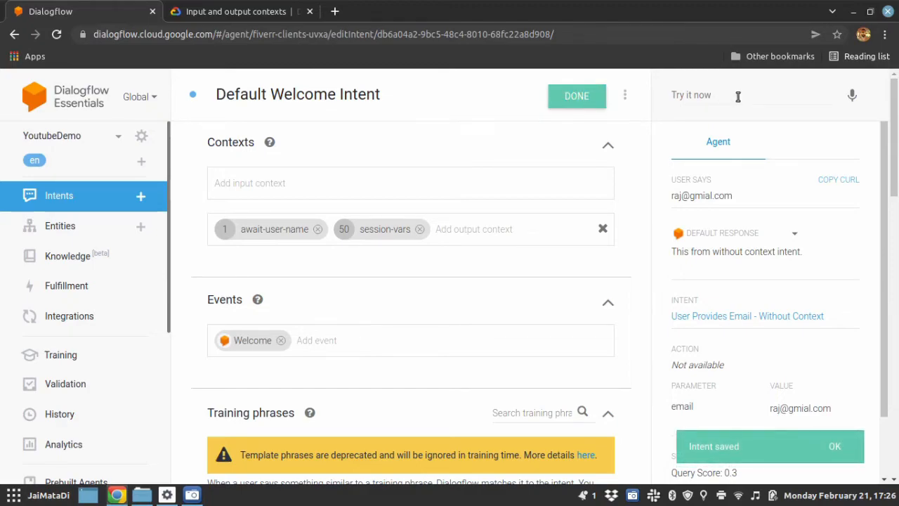
- Test 'hi' and 'raj', then view the diagnostic info for the last query
text(hi)
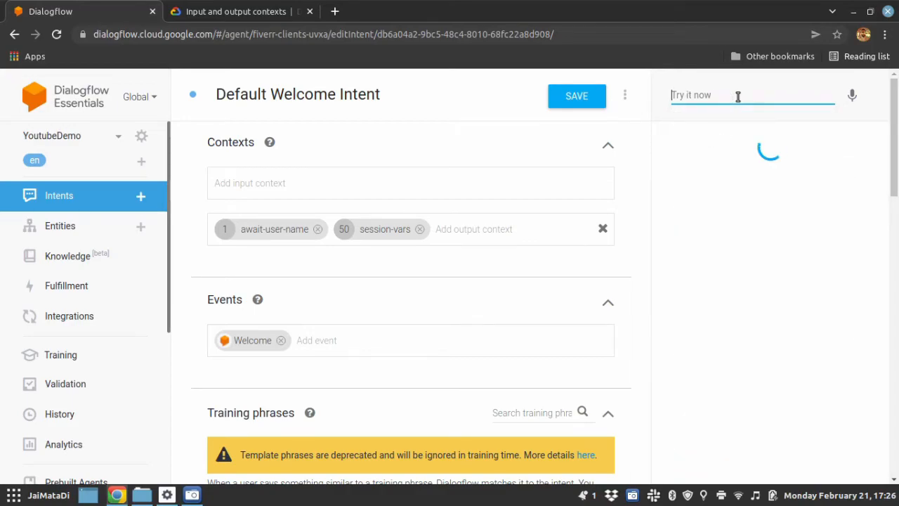
text(raj)
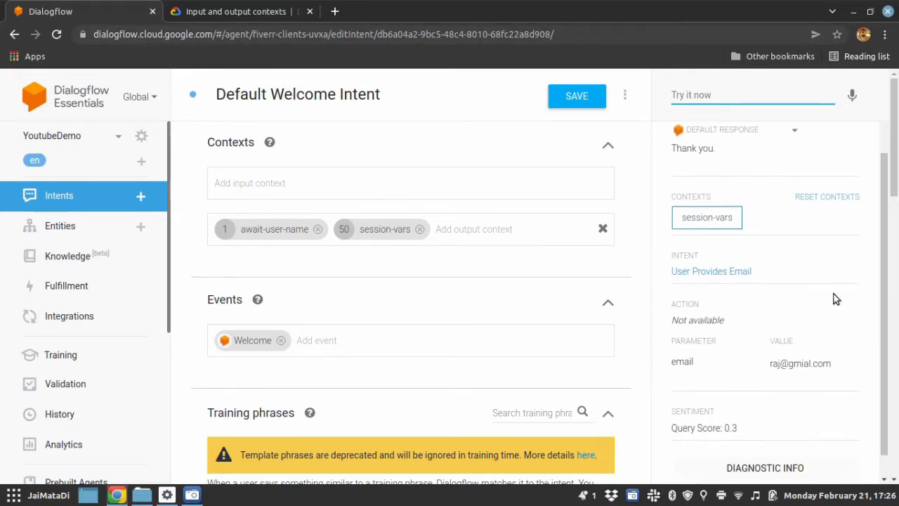
click(765, 467)
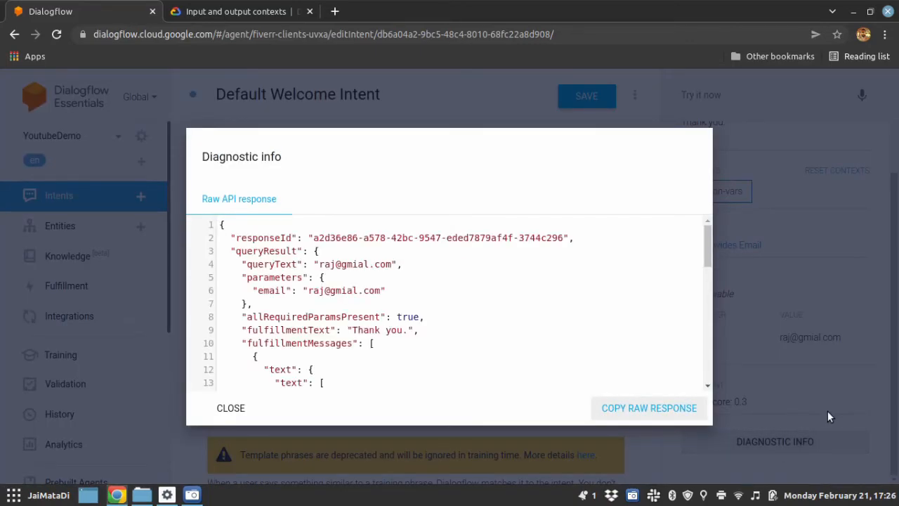
- Inspect session-vars lifespanCount 48 in the raw response, then close the diagnostic
scroll(down, 3)
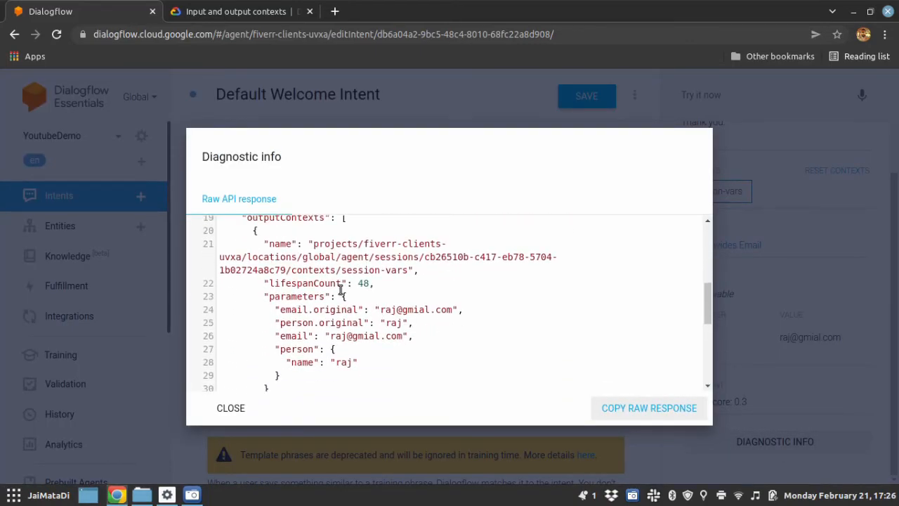
double_click(369, 270)
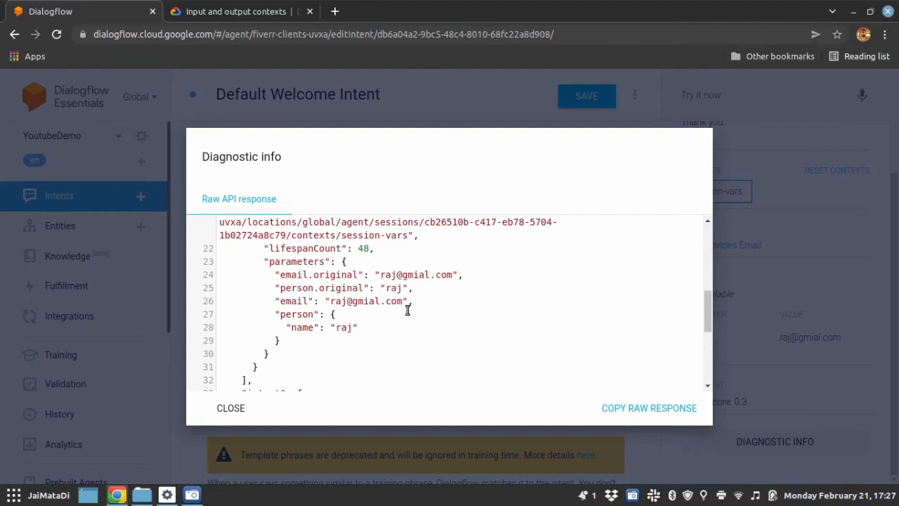
mouse_move(343, 336)
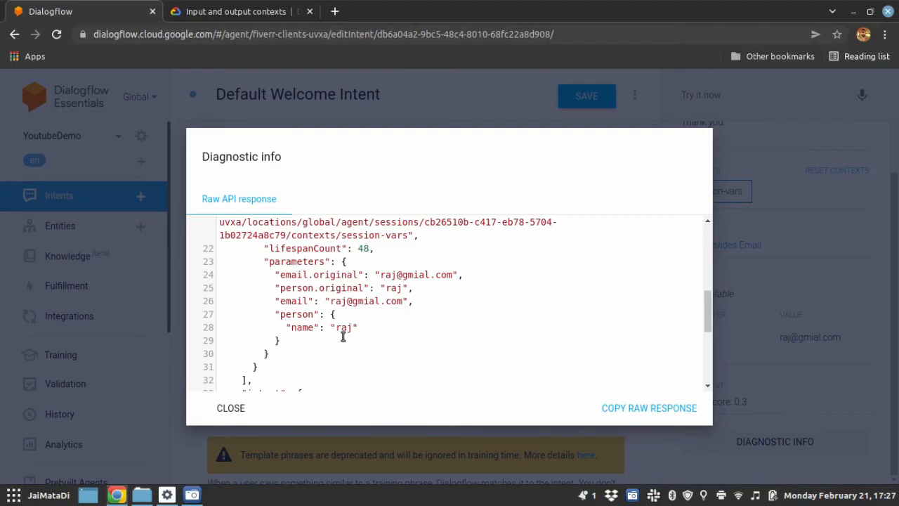
click(231, 408)
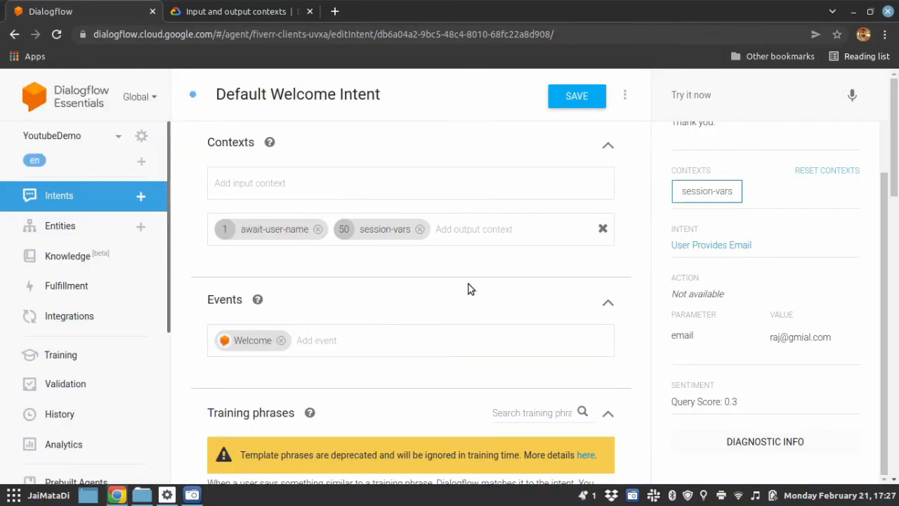
- Leave the Default Welcome Intent editor and go back to the list of all five intents
click(59, 195)
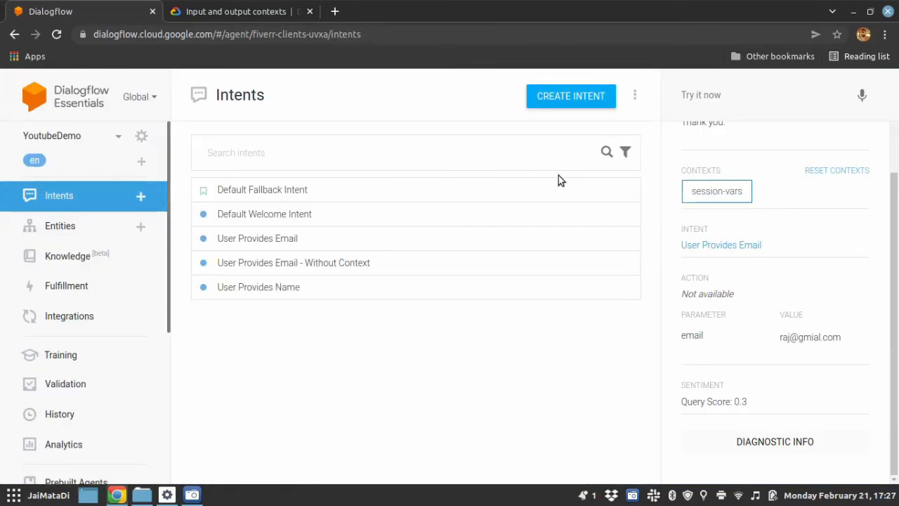
mouse_move(622, 362)
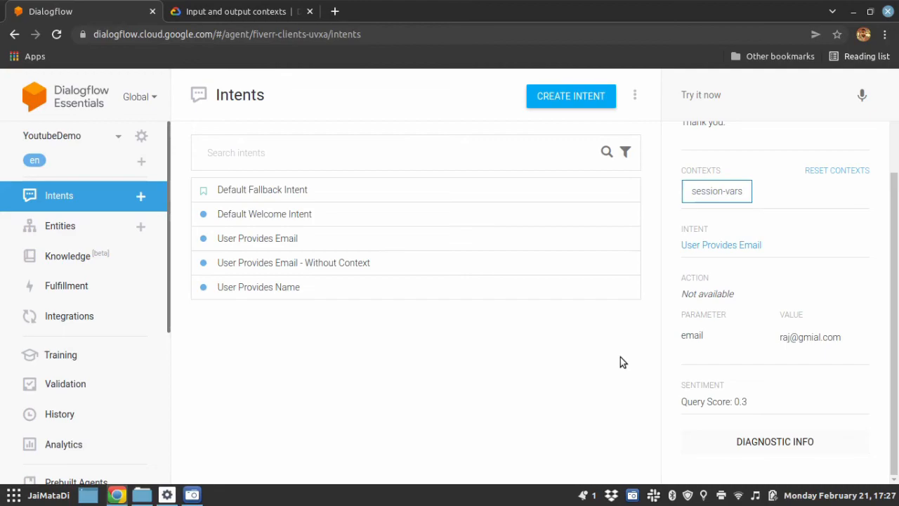